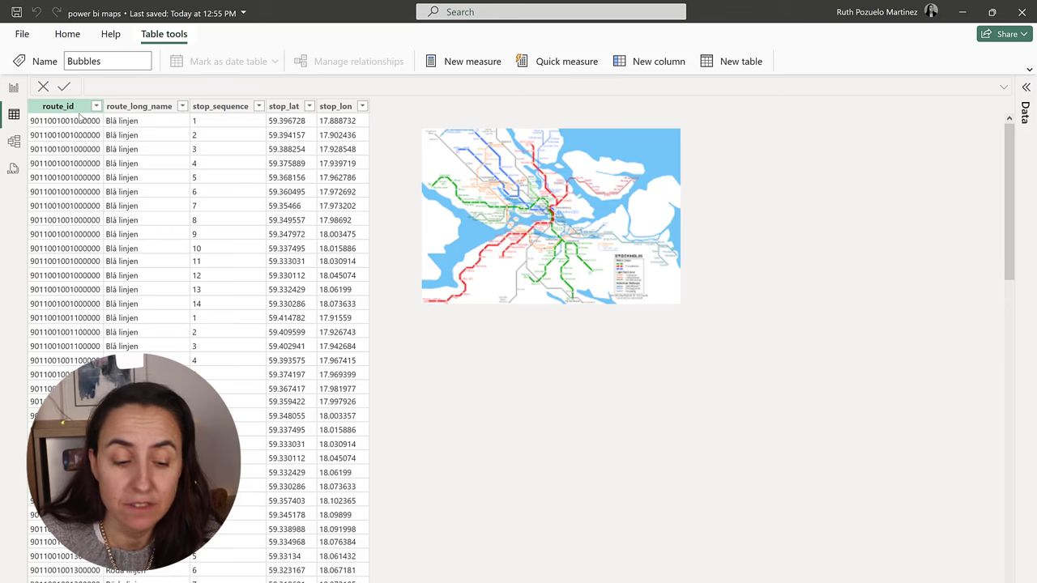
Scroll through the Bubbles table data, then switch to the report view
scroll("down", 3)
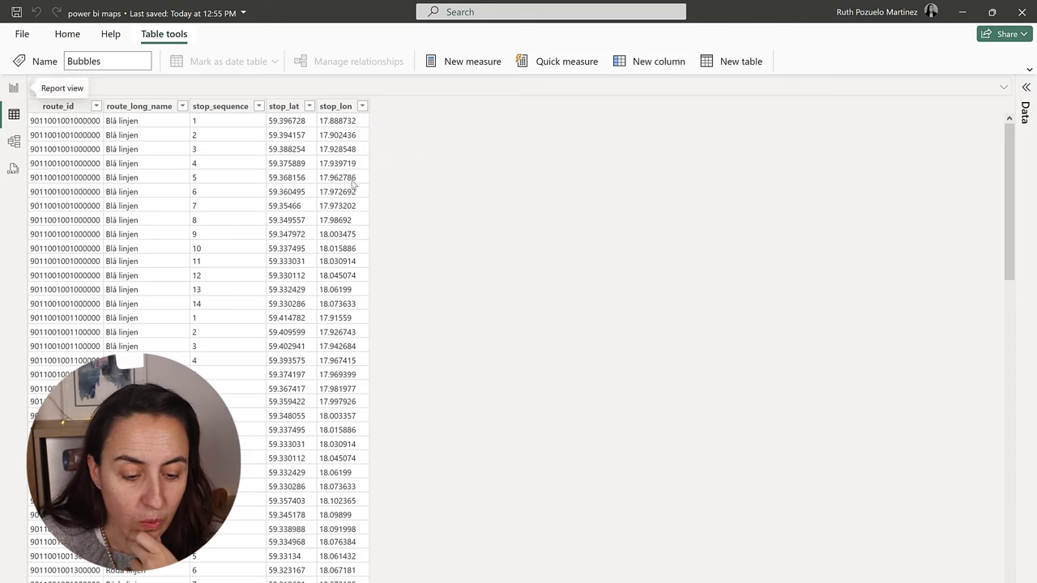
left_click(13, 87)
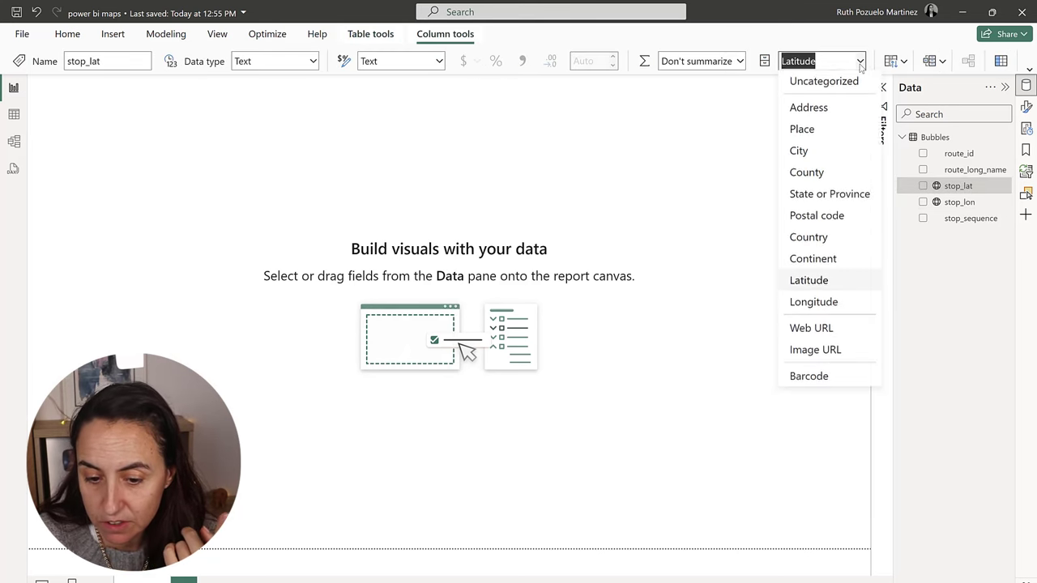
Tag stop_lat as Latitude and map the stops with stop_lat latitude and stop_lon longitude
left_click(809, 280)
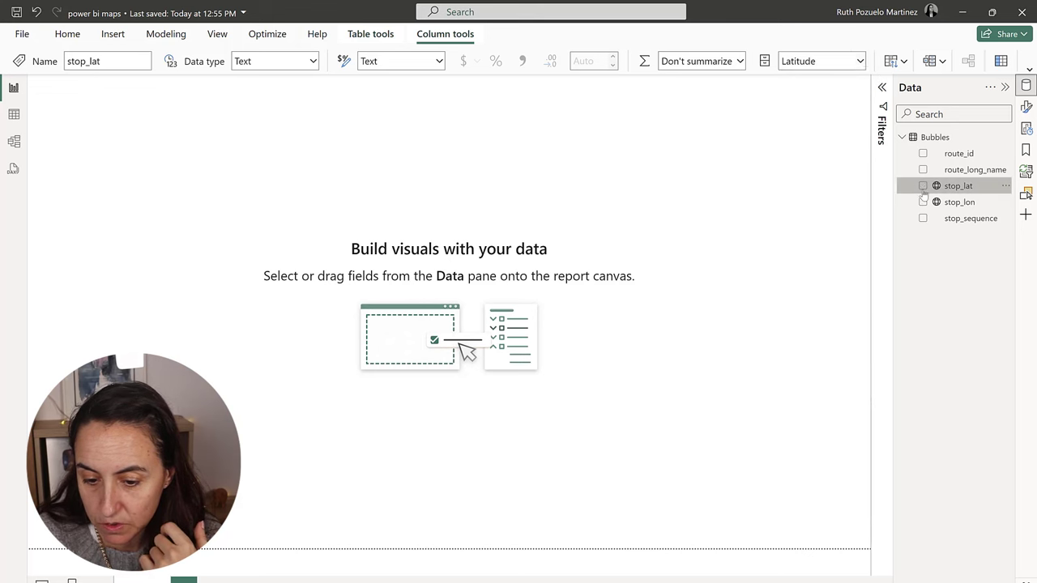
left_click(923, 201)
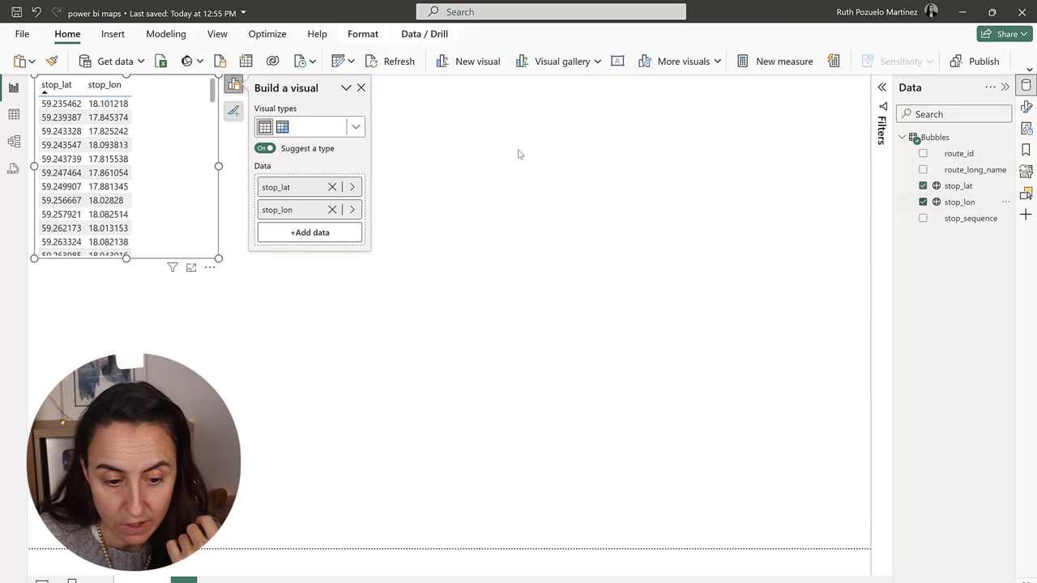
left_click(355, 127)
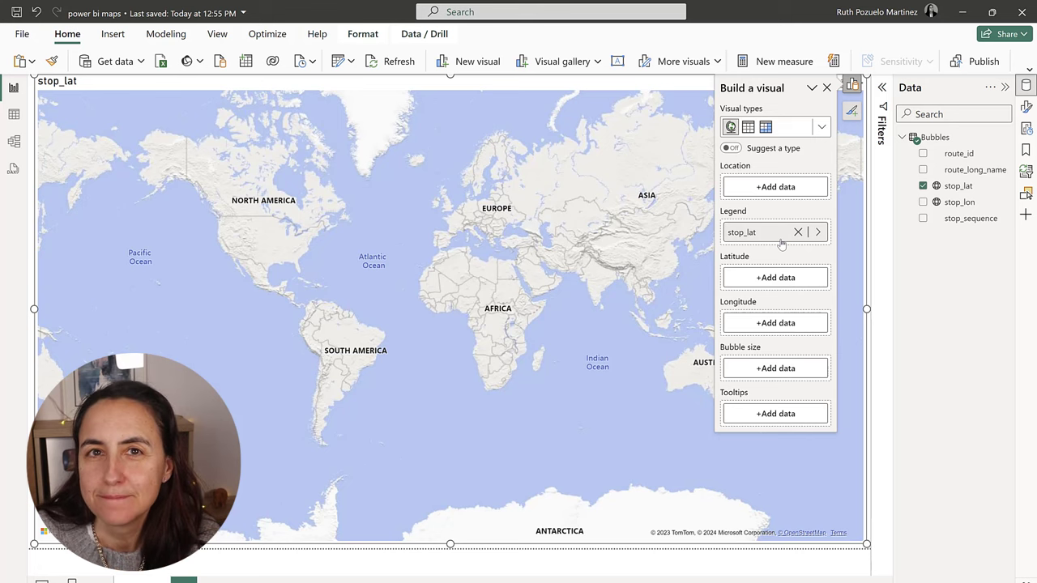
left_click(797, 231)
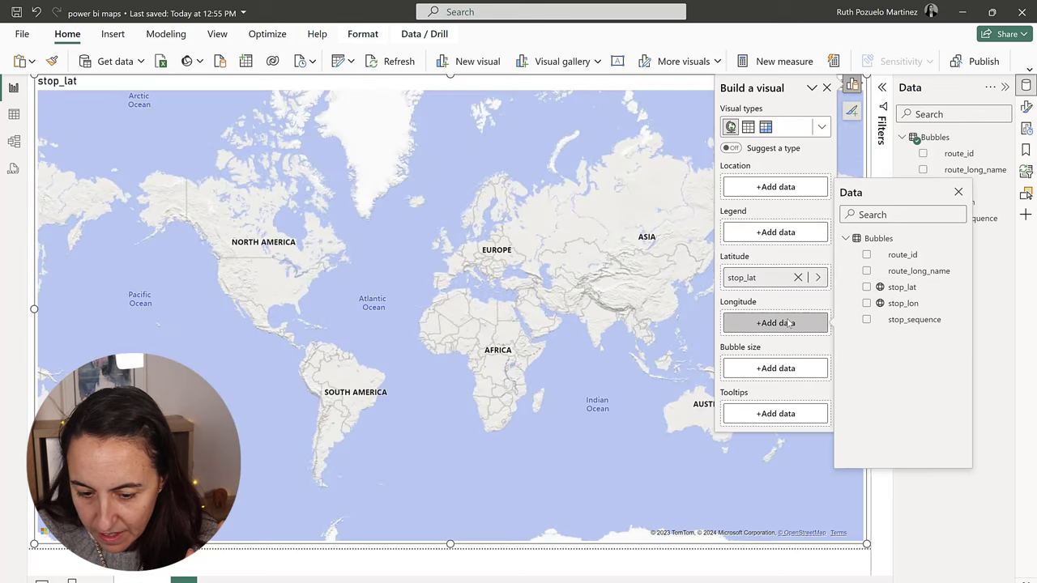
left_click(867, 303)
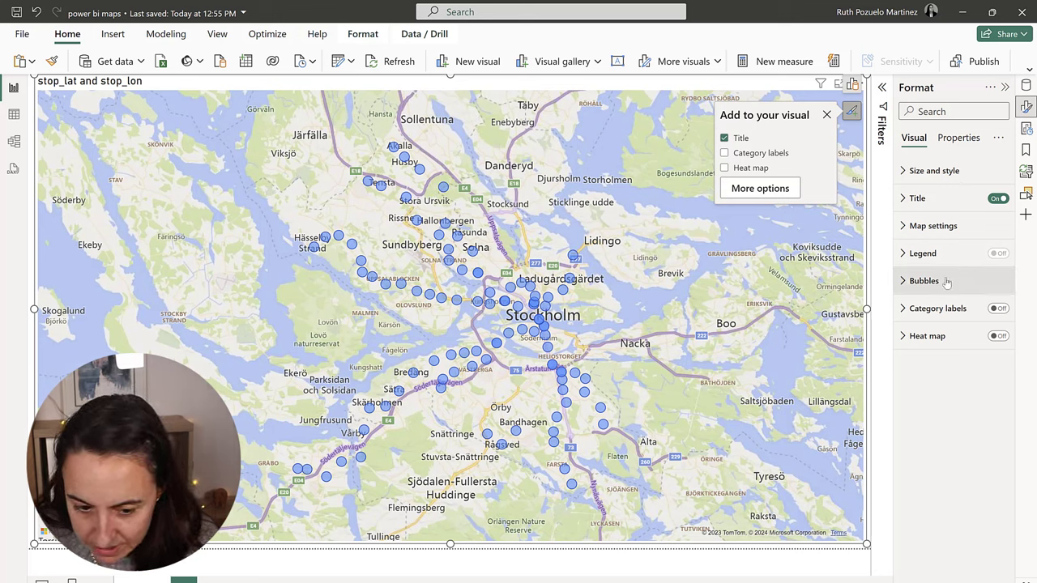
Set the stops map's Style to Dark, trying Light along the way
left_click(933, 225)
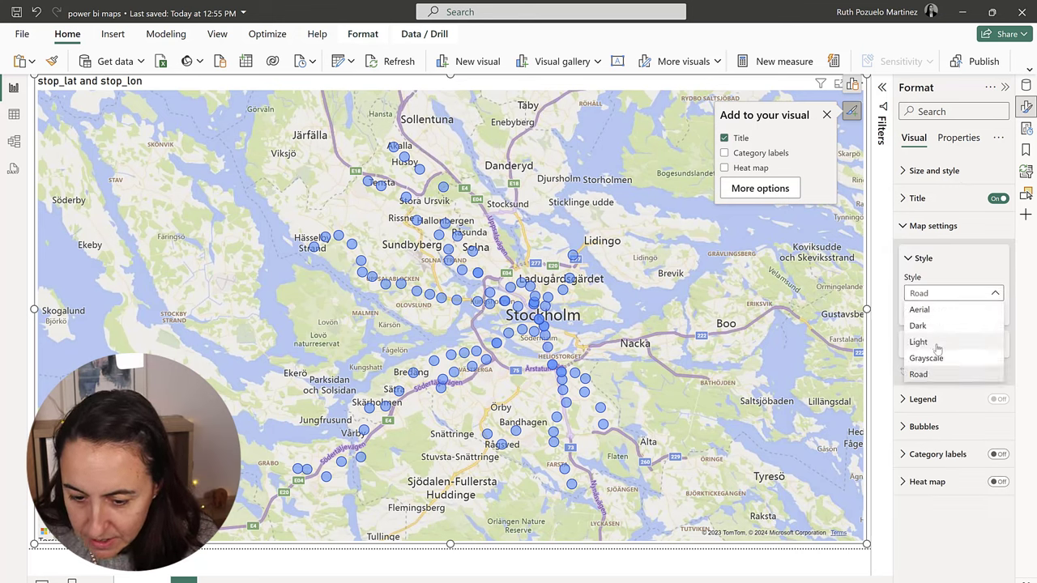
left_click(920, 341)
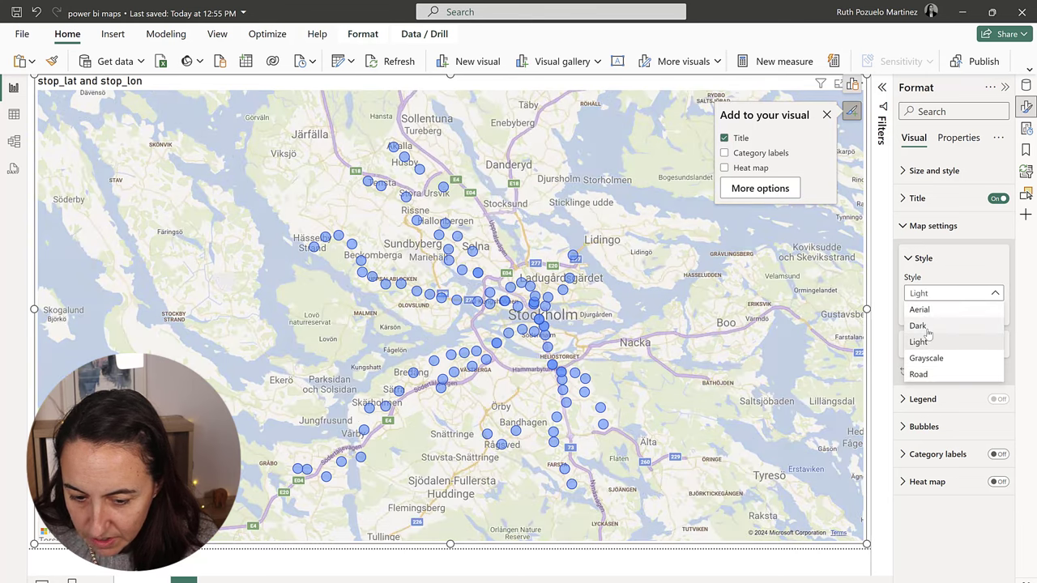
left_click(919, 325)
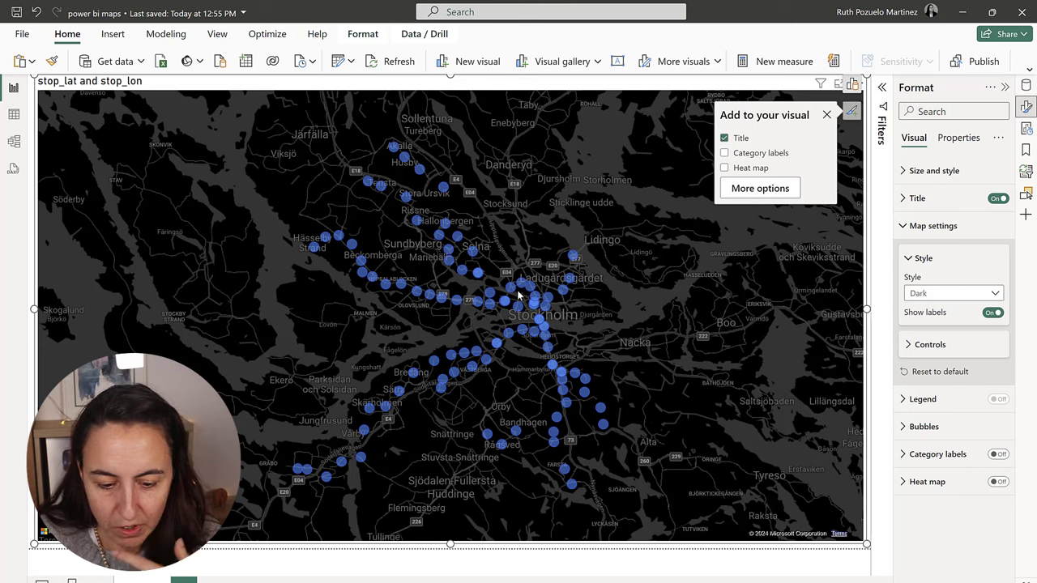
mouse_move(687, 402)
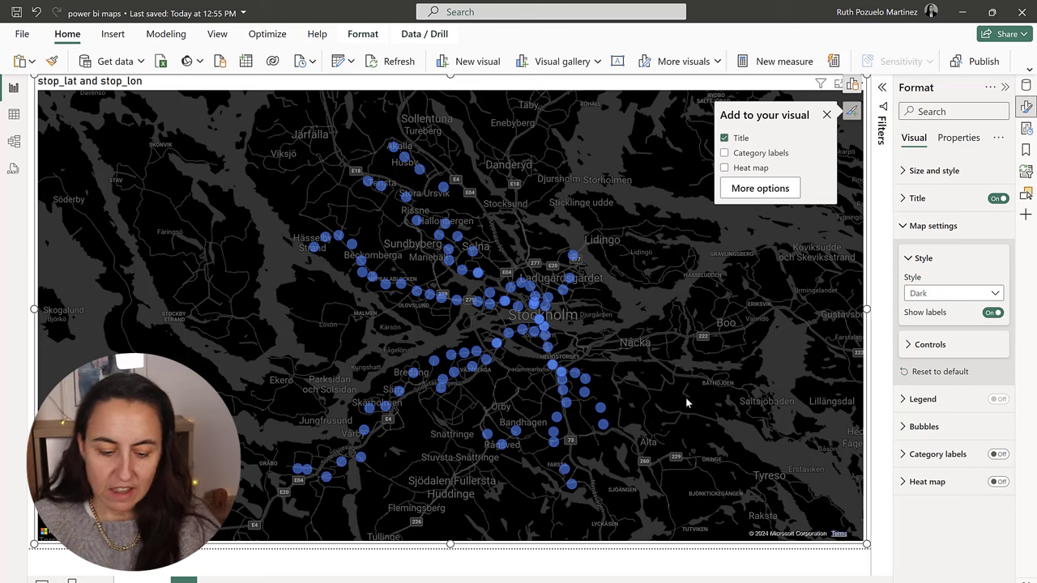
mouse_move(535, 420)
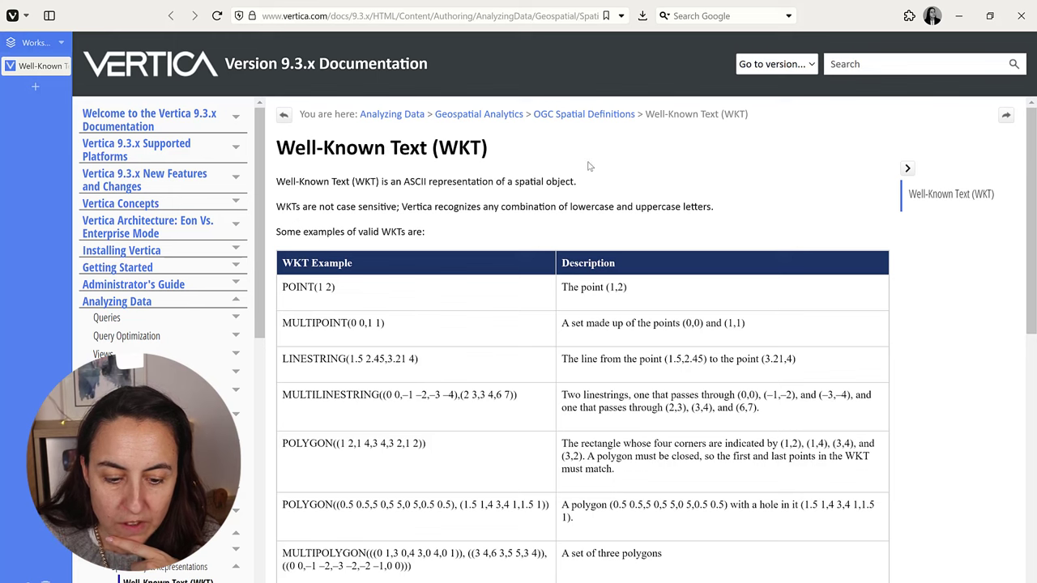
Scroll the Vertica WKT page and highlight the LINESTRING(1.5 2.45,3.21 4) example
scroll("down", 3)
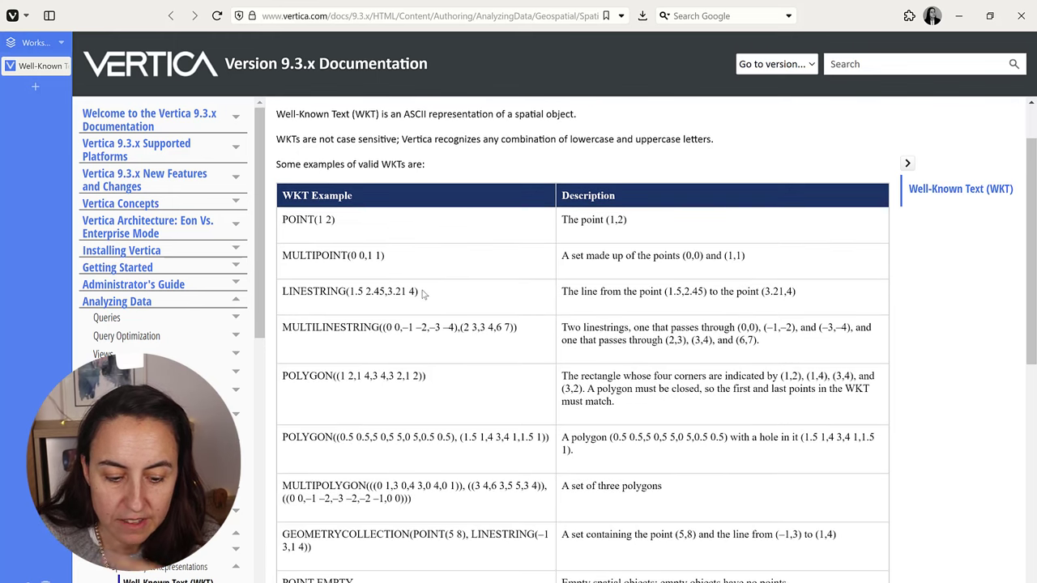
left_click_drag(289, 291, 419, 291)
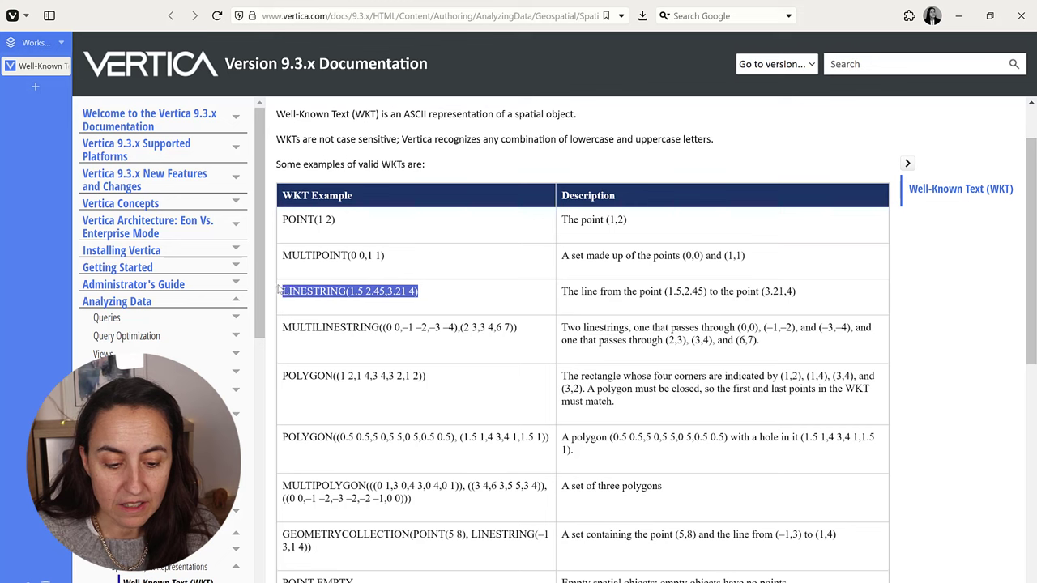
mouse_move(427, 316)
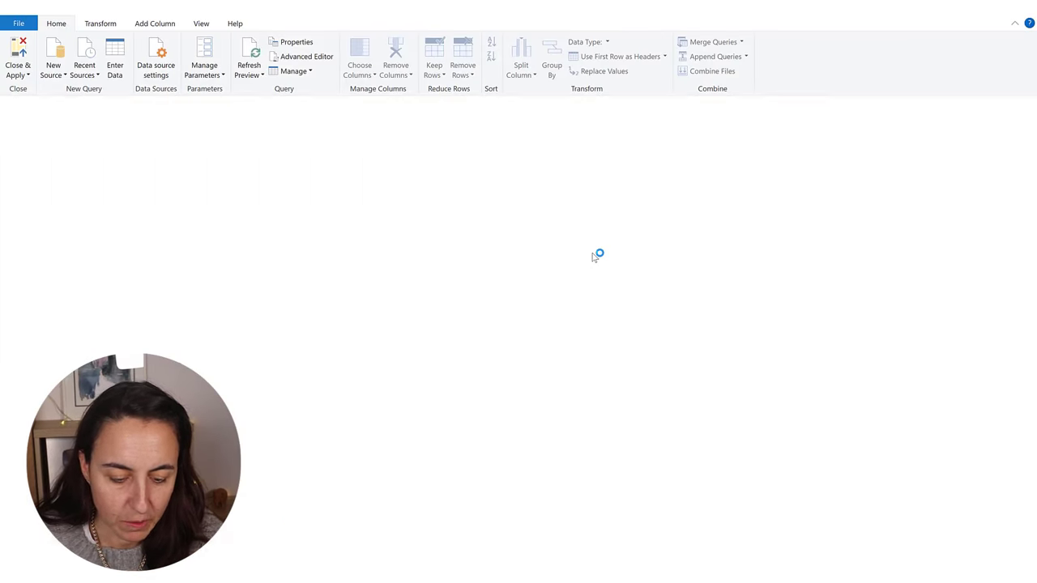
Duplicate the Bubbles query, rename the copy Lines, and select its stop_lat column
right_click(37, 130)
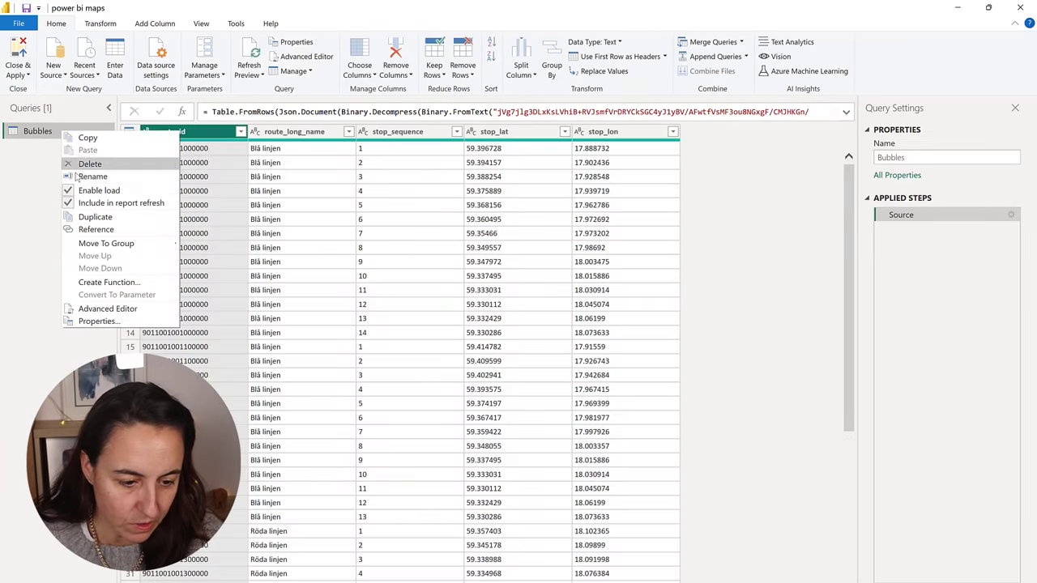
left_click(94, 217)
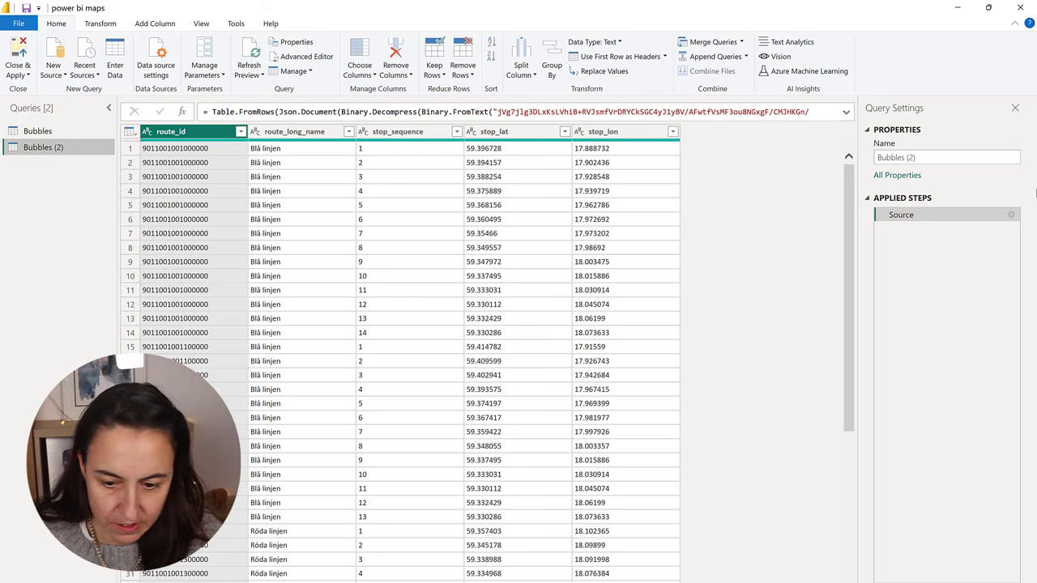
left_click(946, 157)
type("L")
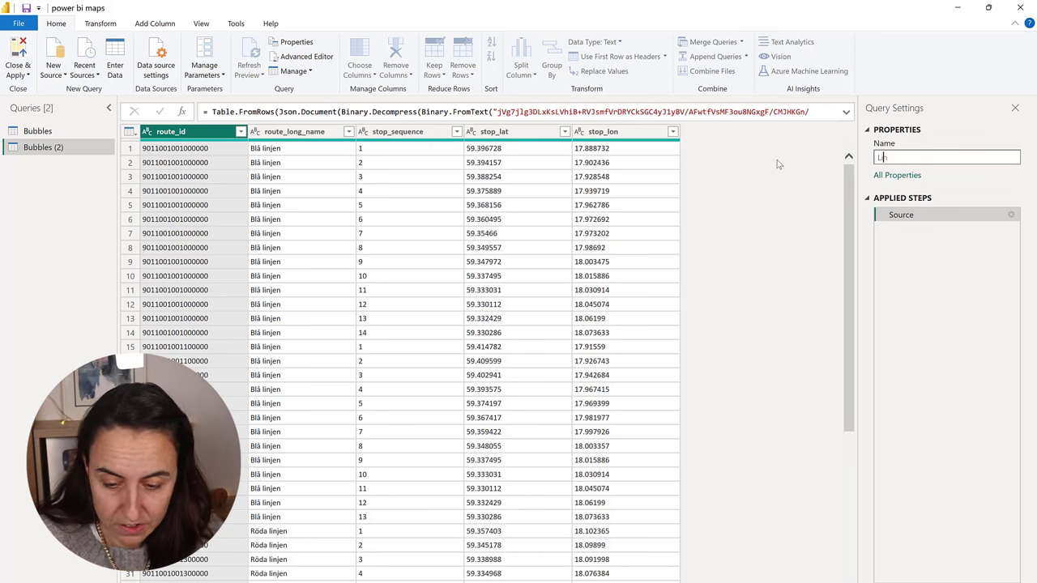
type("ines")
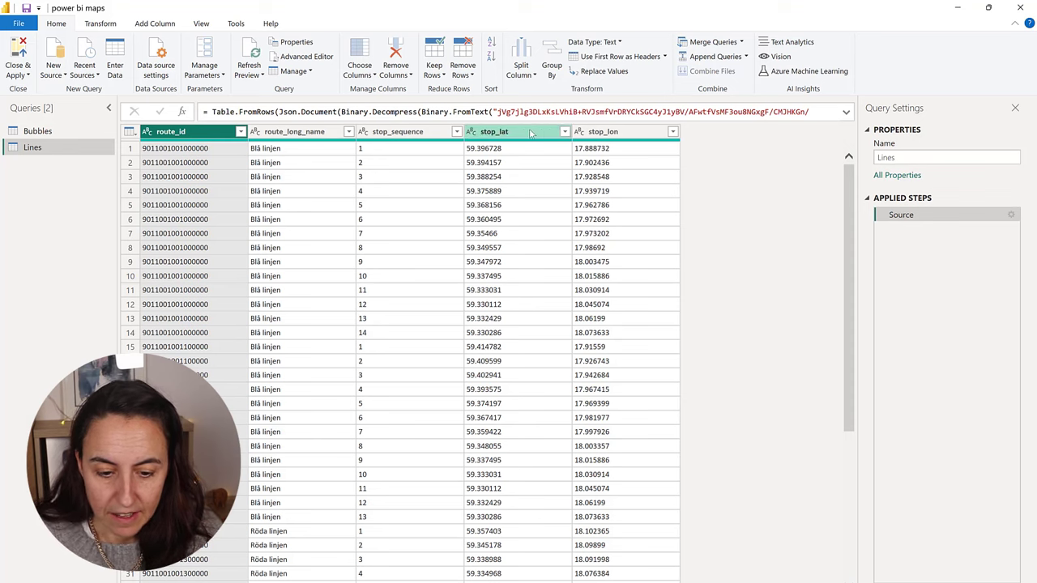
left_click(603, 131)
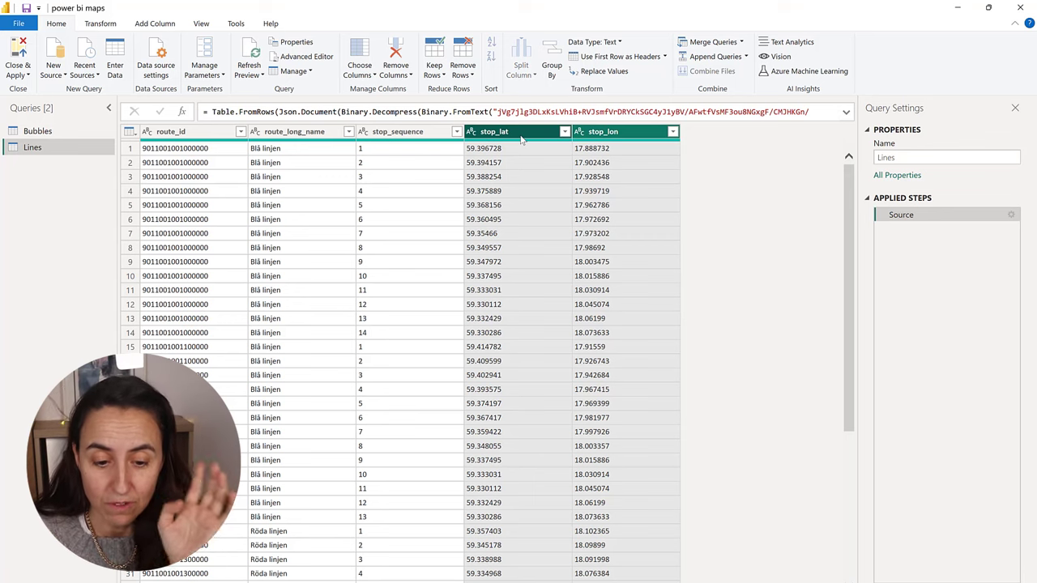
right_click(495, 142)
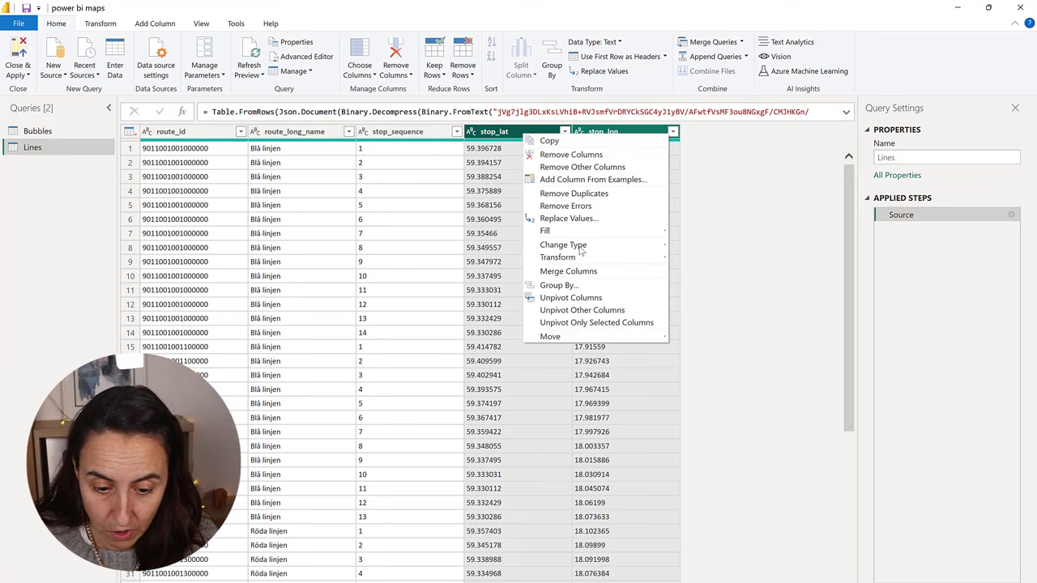
left_click(568, 271)
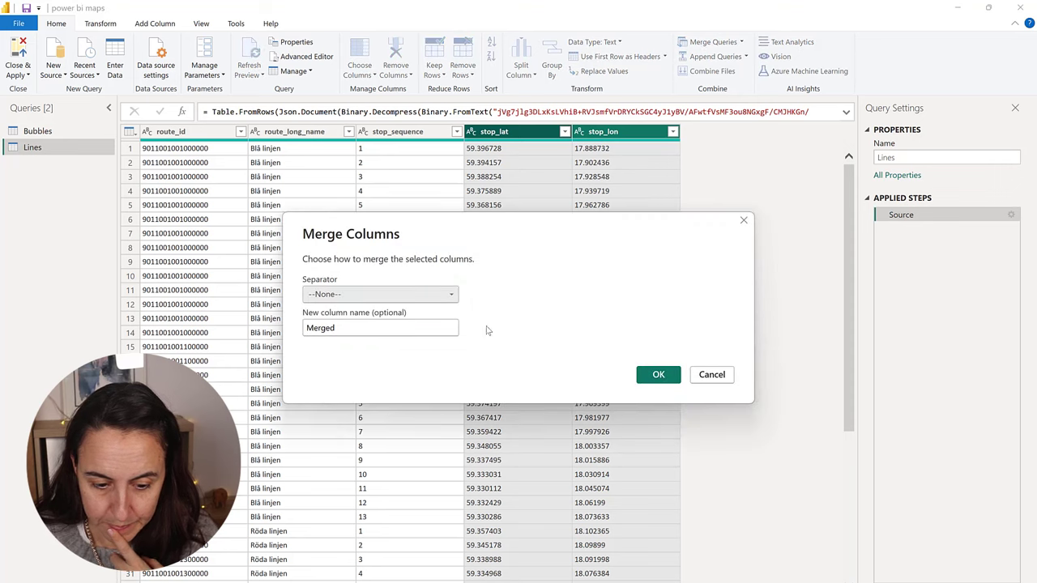
type("co")
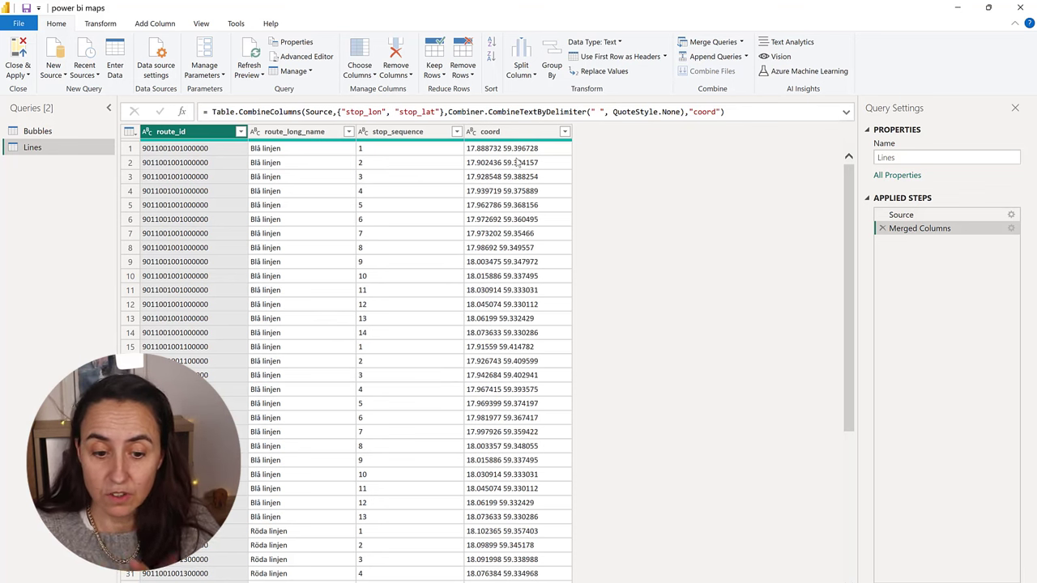
mouse_move(583, 188)
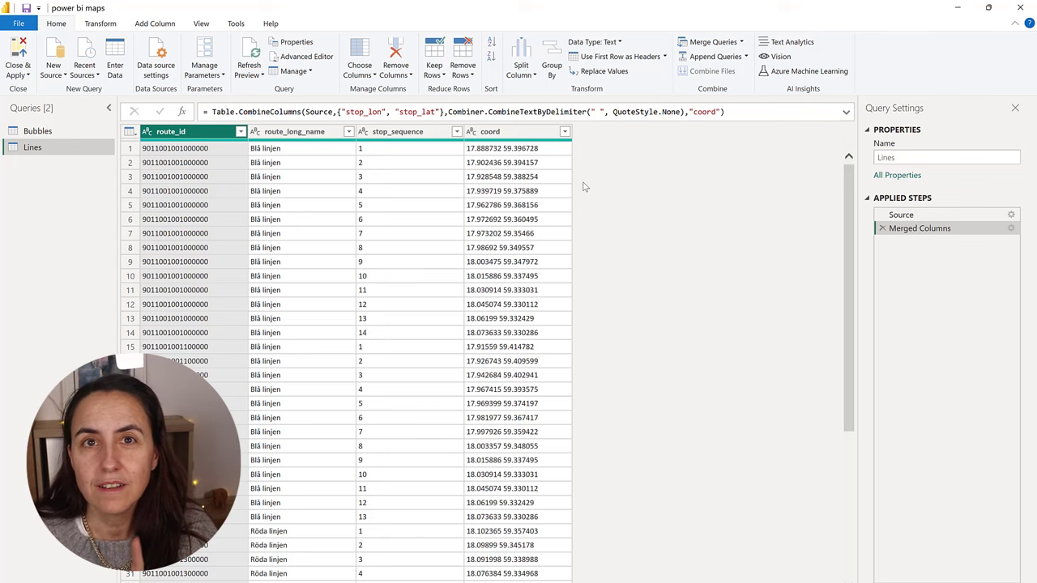
mouse_move(557, 179)
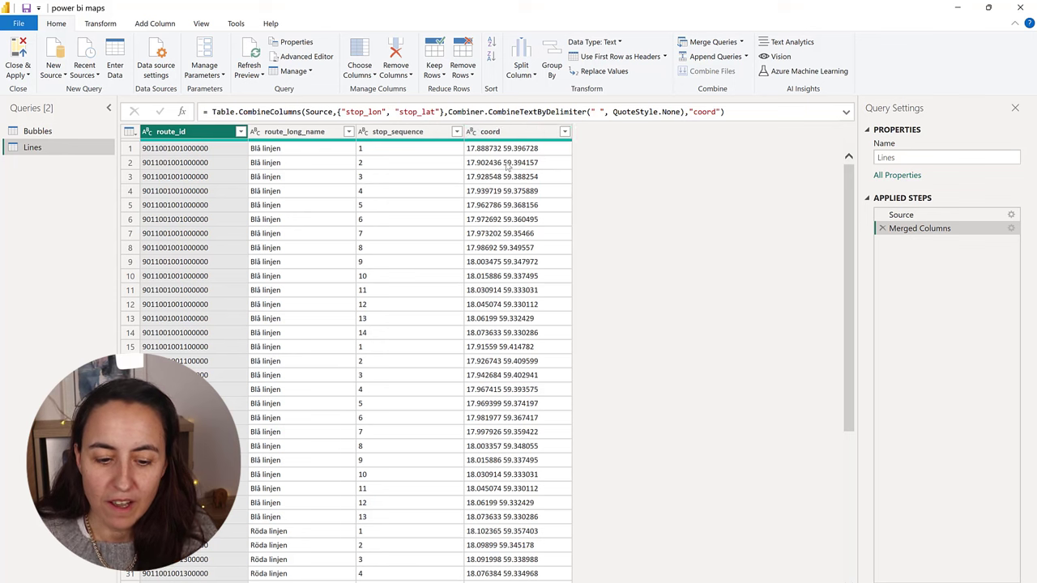
mouse_move(490, 158)
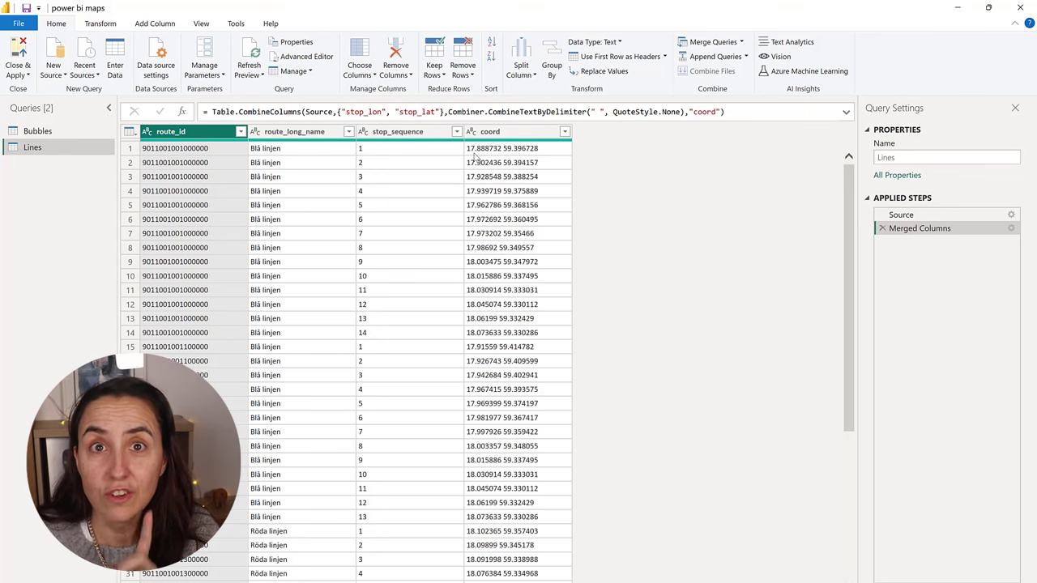
mouse_move(547, 160)
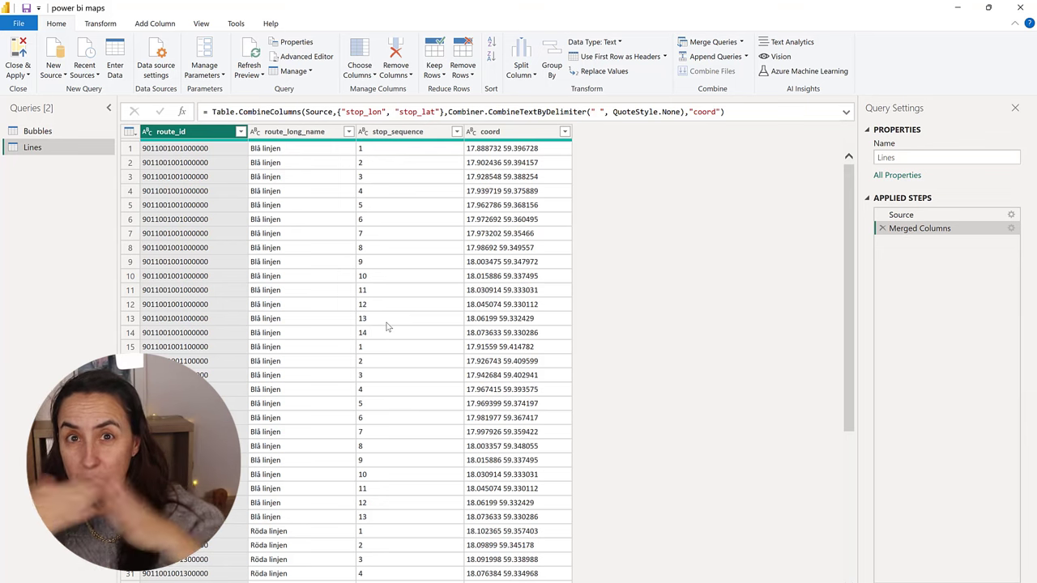
mouse_move(402, 349)
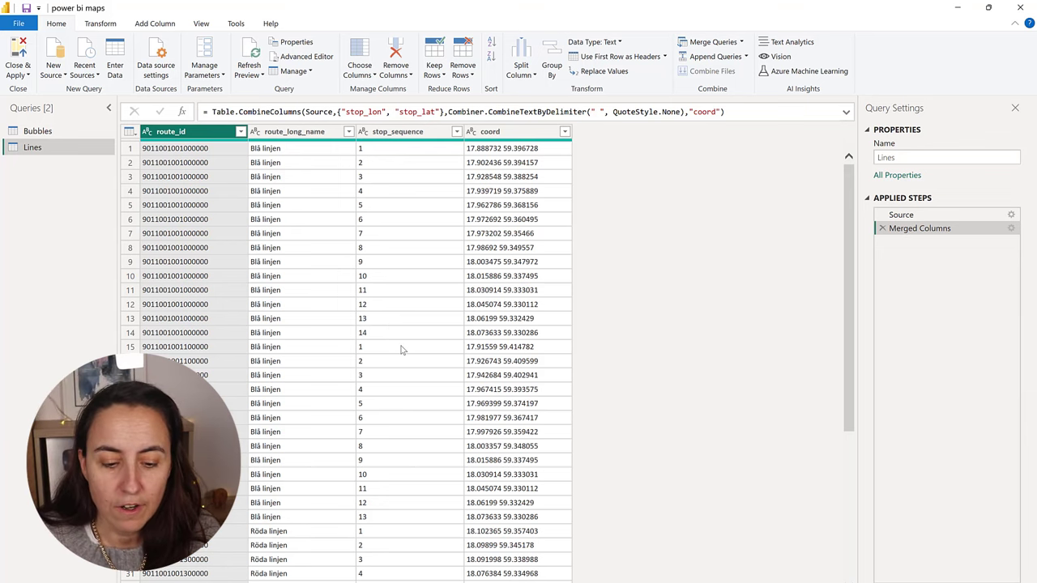
scroll("down", 3)
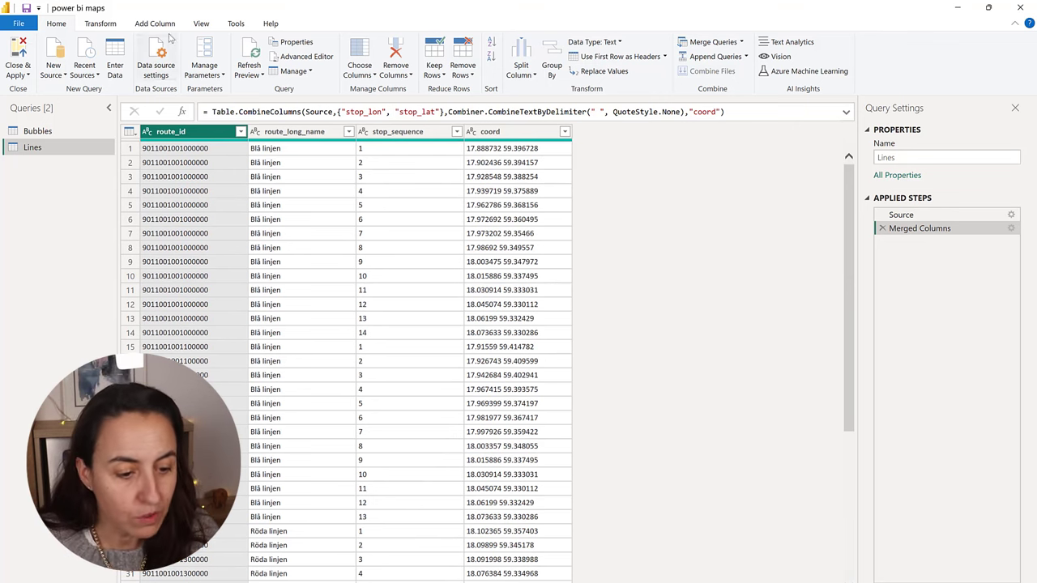
Group the Lines query rows by route_id
left_click(99, 23)
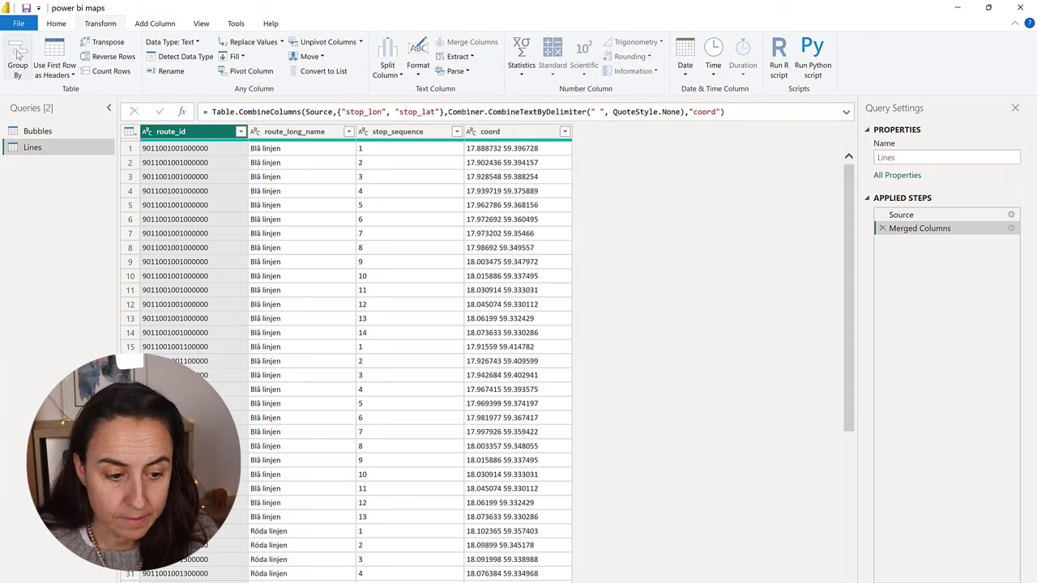
left_click(17, 57)
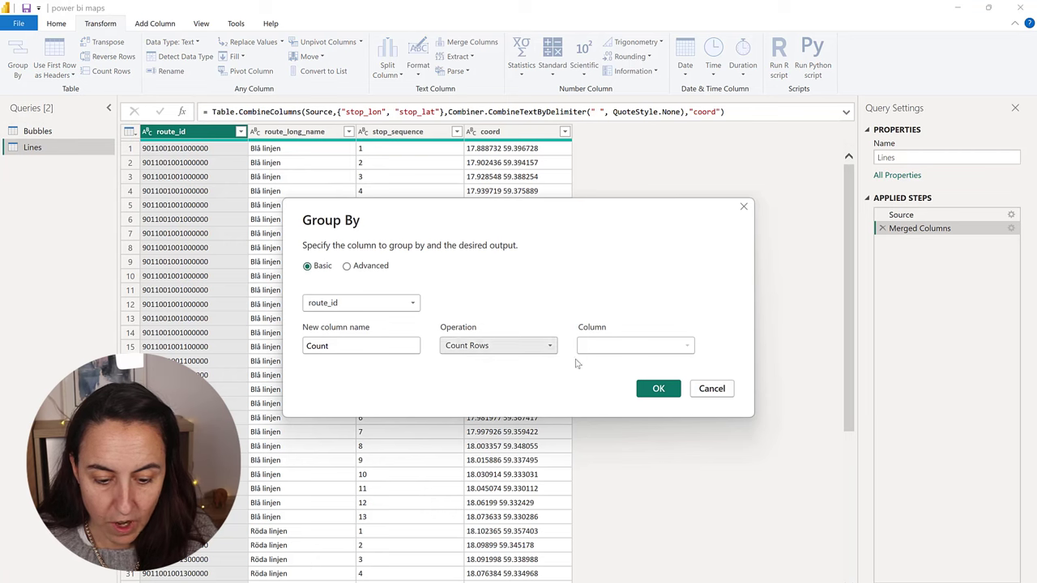
left_click(658, 388)
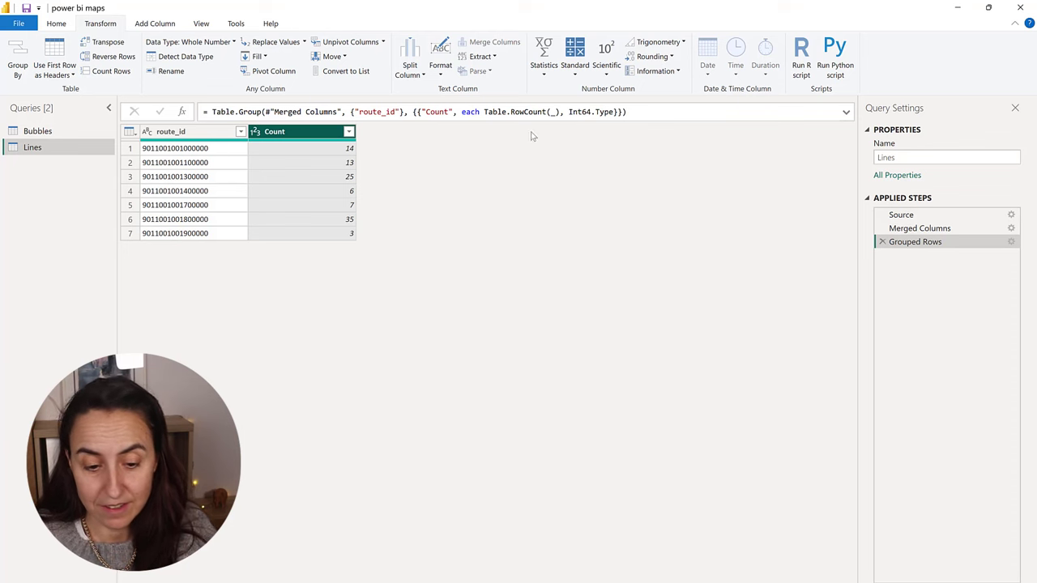
Edit the grouping formula to a route column using Text.Combine([coord], ", ")
double_click(437, 112)
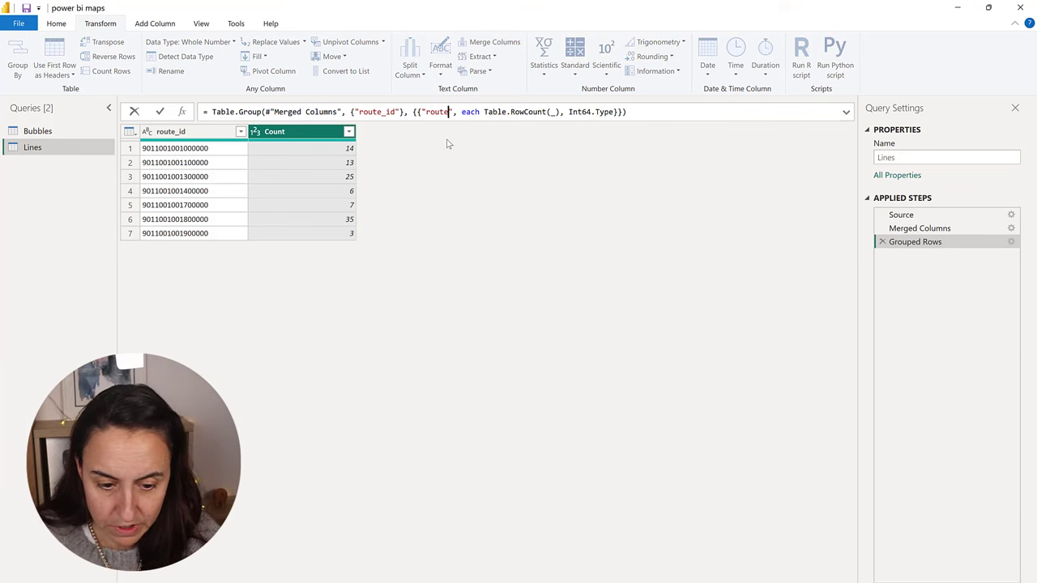
double_click(495, 112)
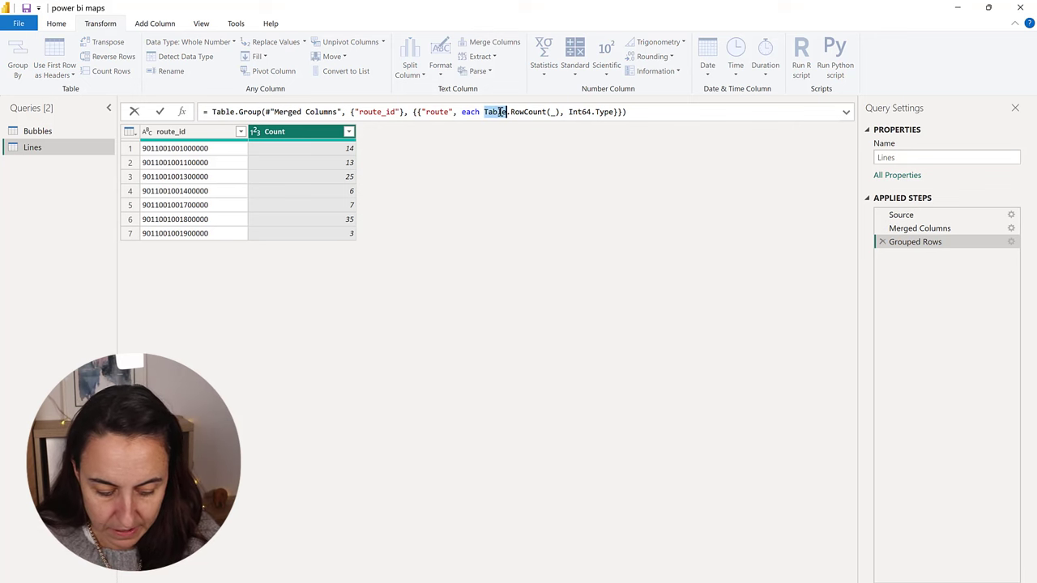
type("Text.C")
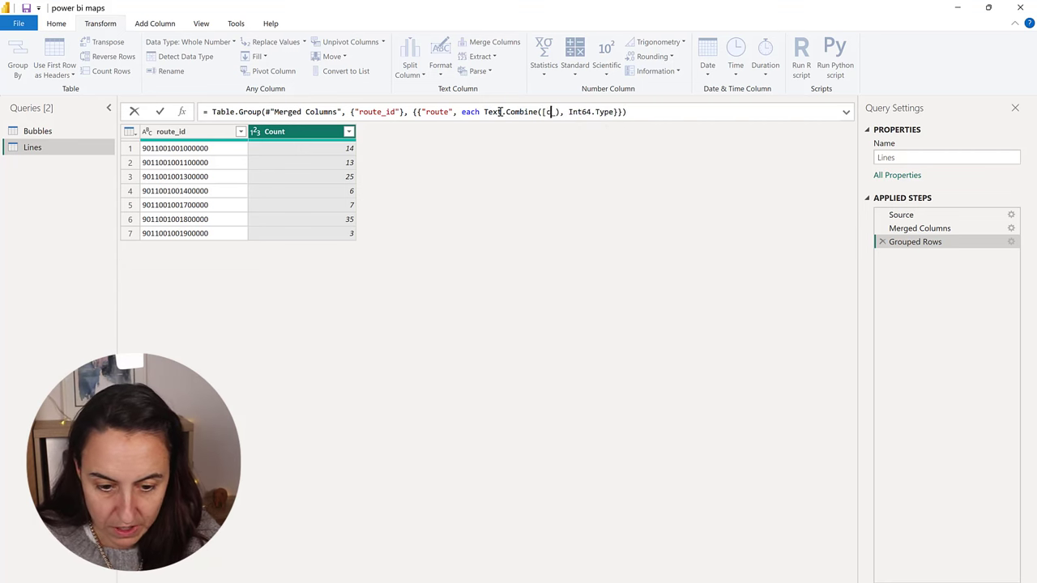
type("oord")
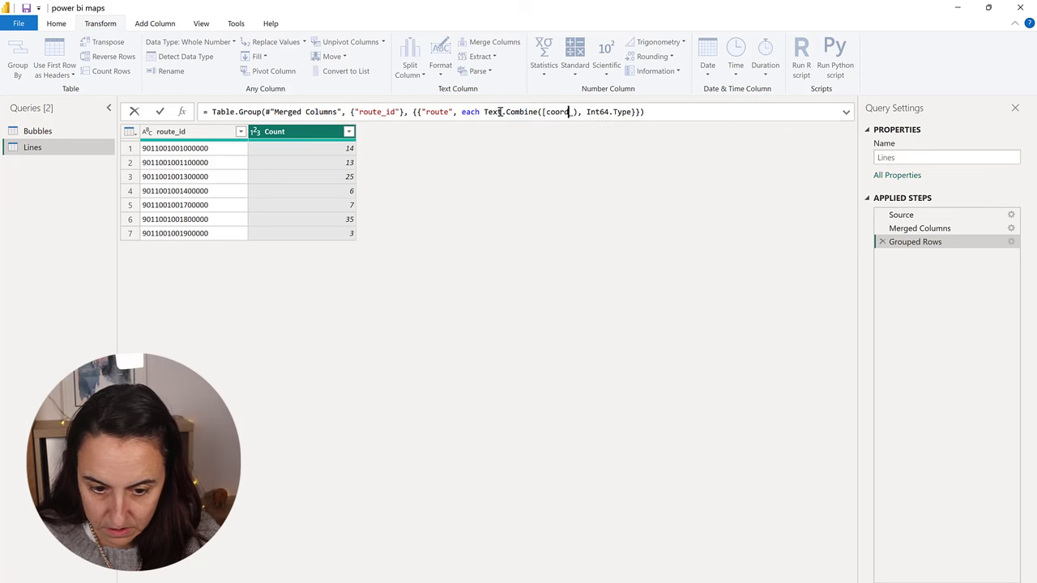
type(",")
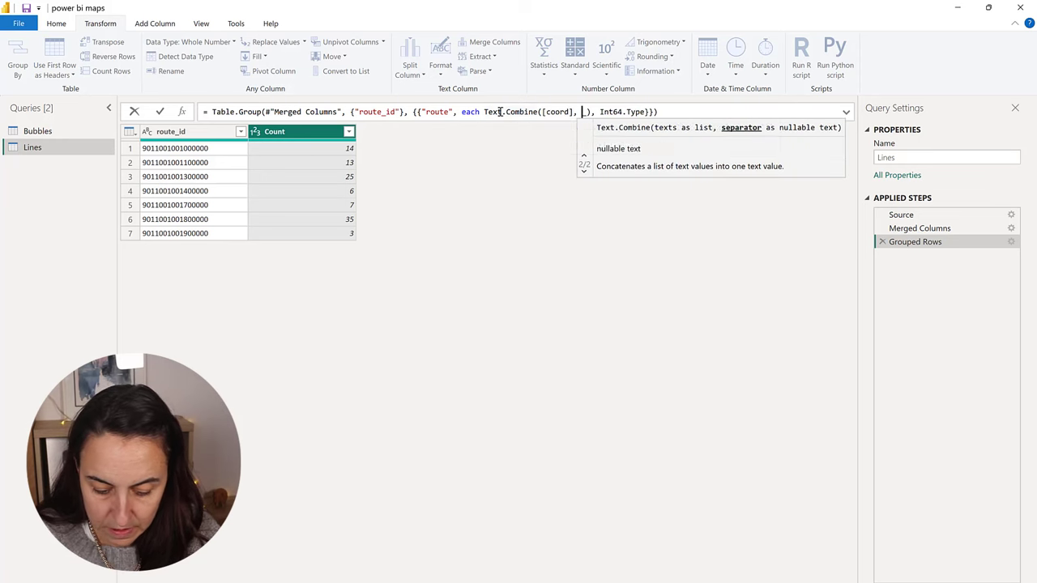
type("\" \"")
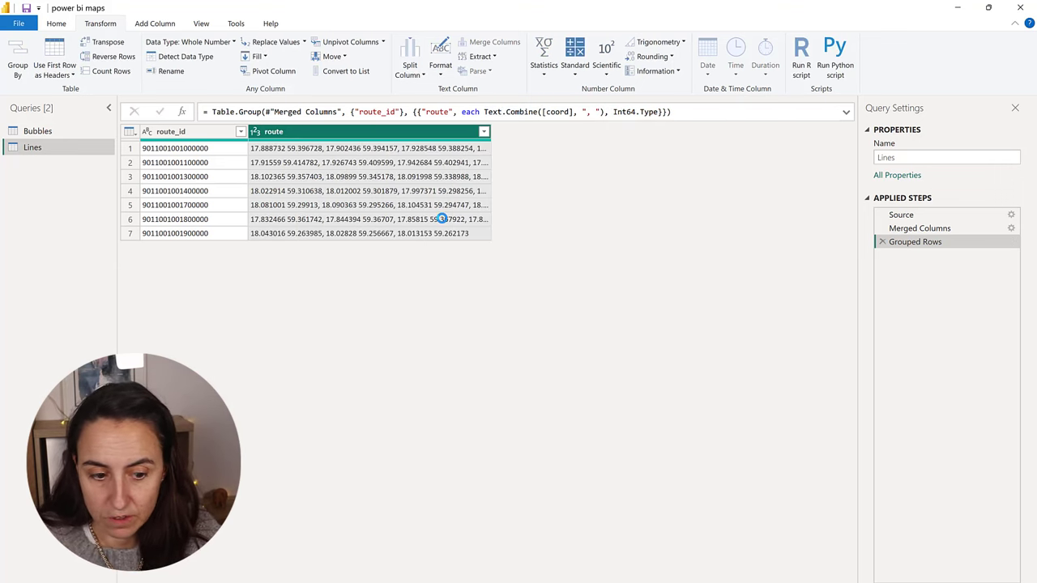
left_click(369, 148)
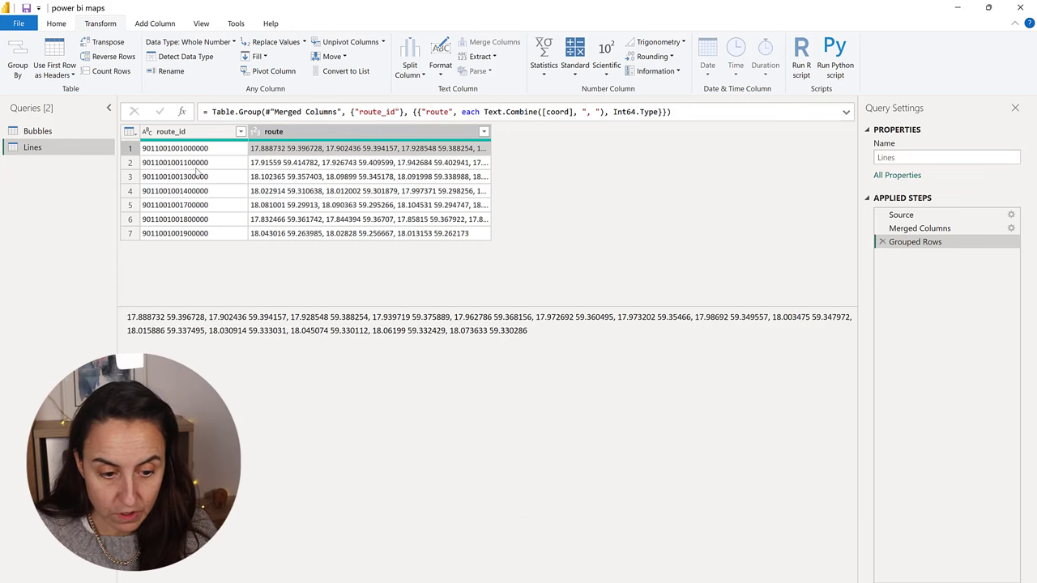
mouse_move(201, 190)
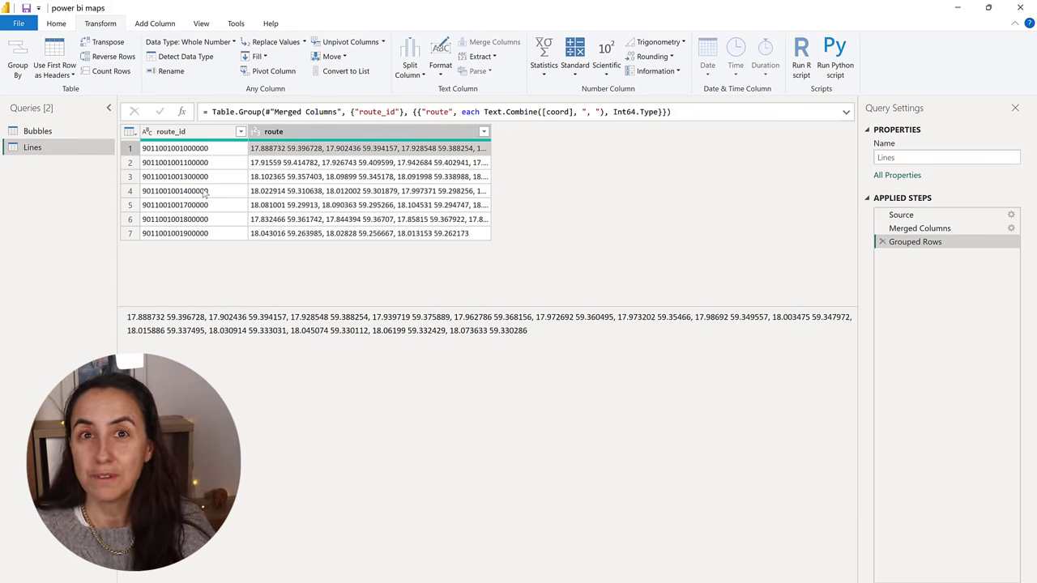
mouse_move(363, 180)
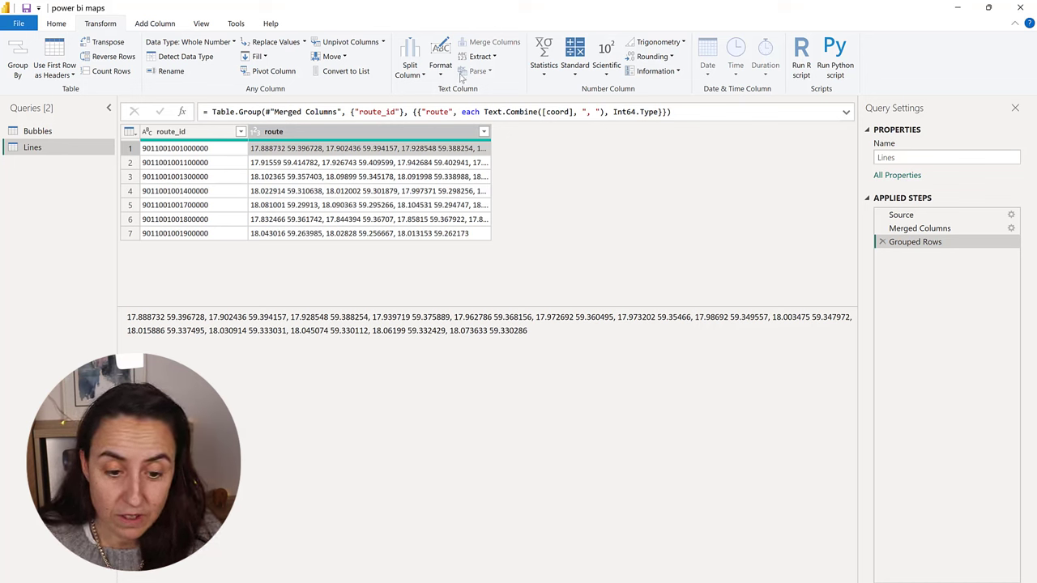
Add a ')' suffix and a 'LINESTRING(' prefix to every route value
left_click(440, 65)
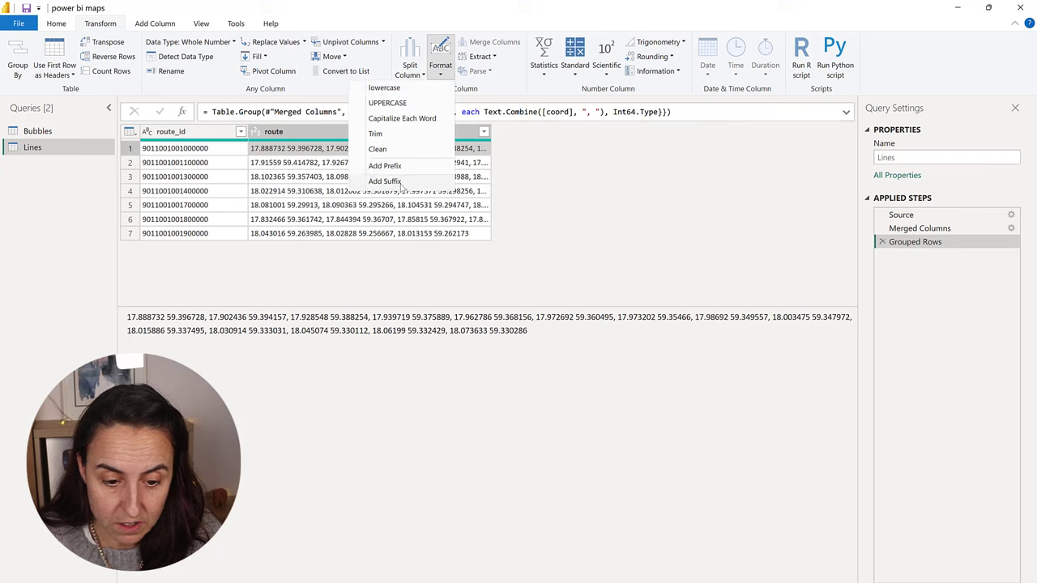
left_click(385, 180)
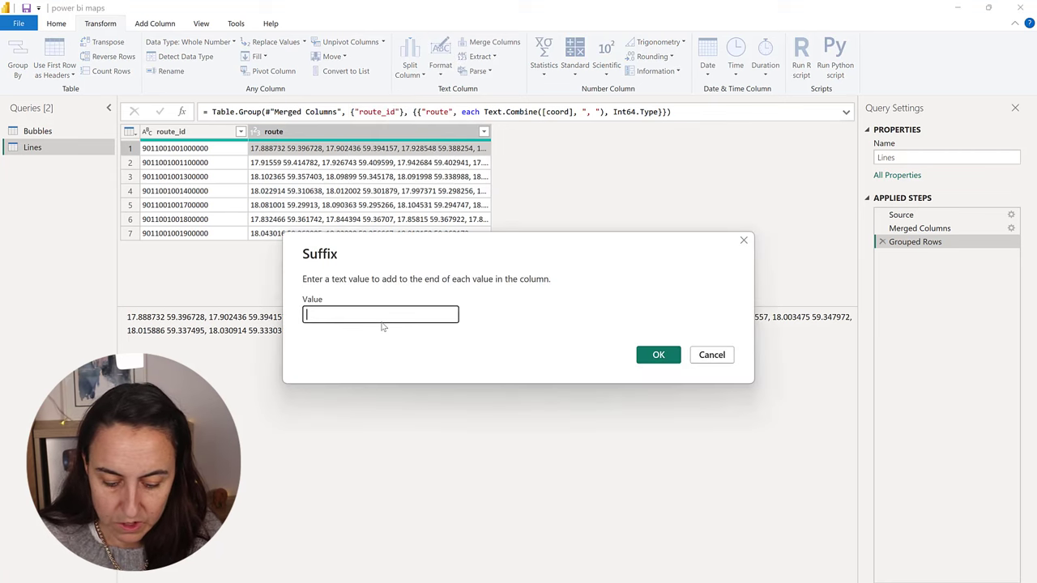
type(")")
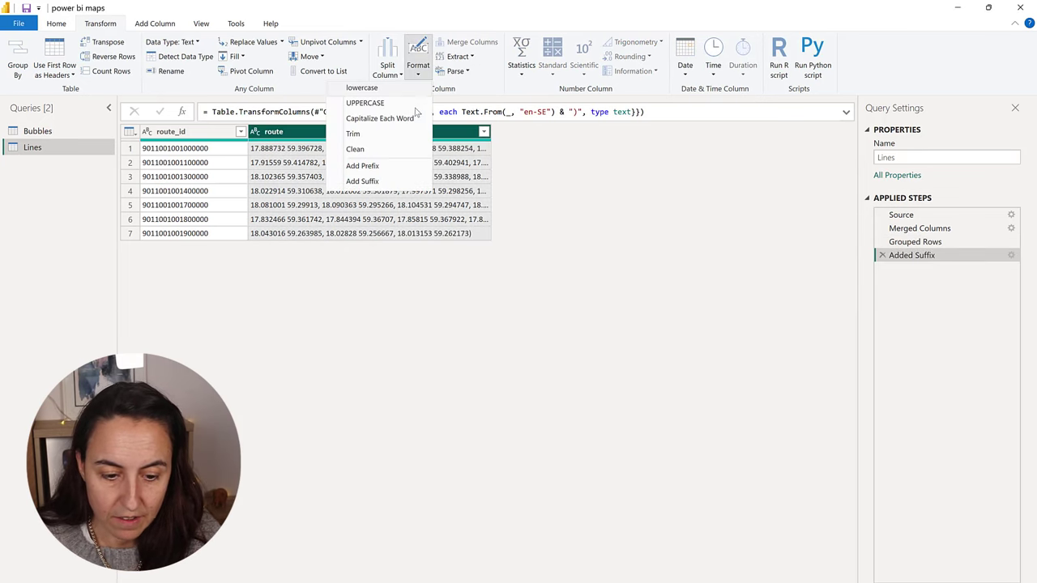
left_click(362, 166)
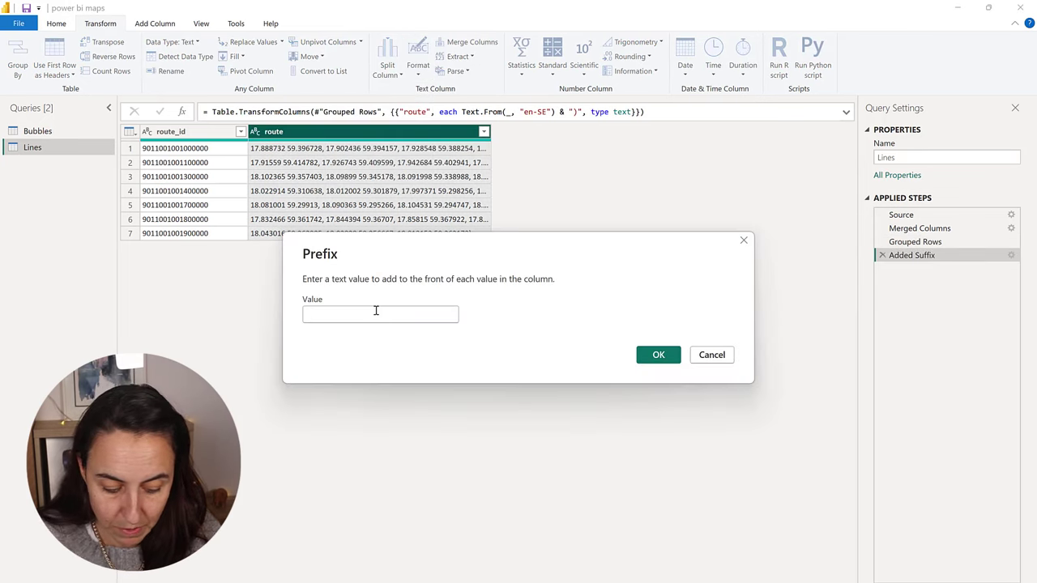
type("LINEST")
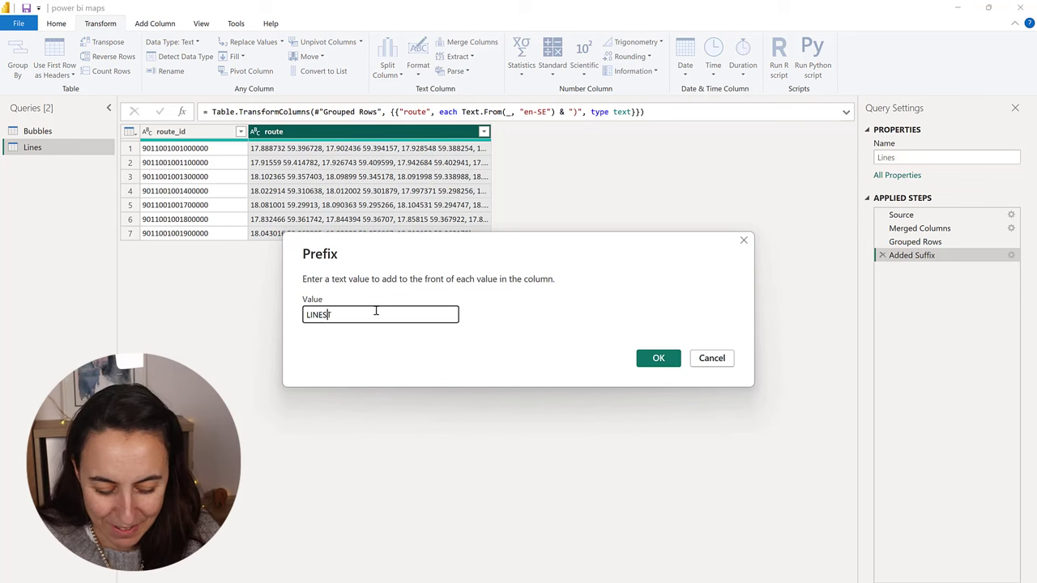
type("RING(")
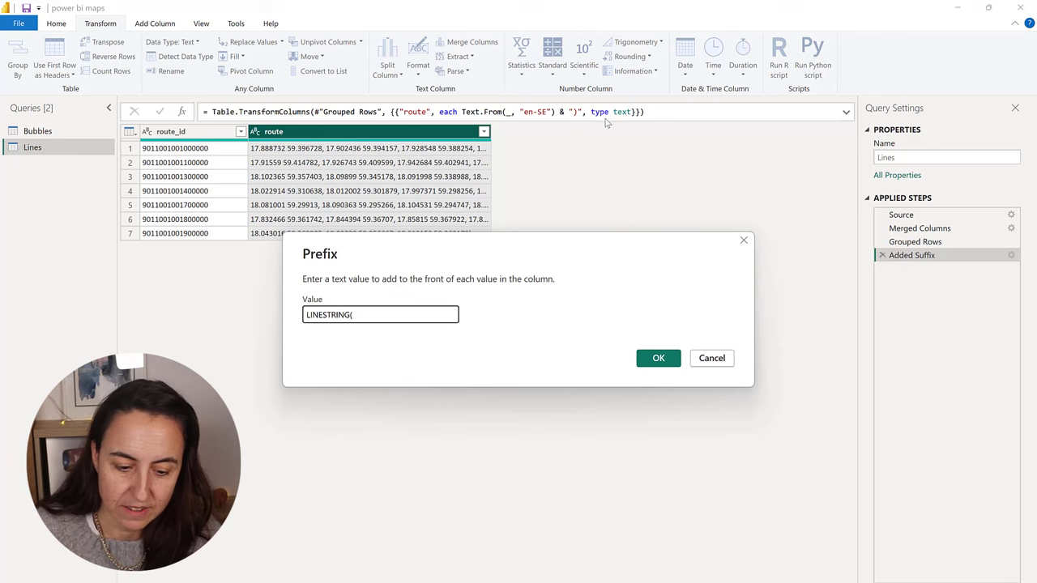
left_click(658, 358)
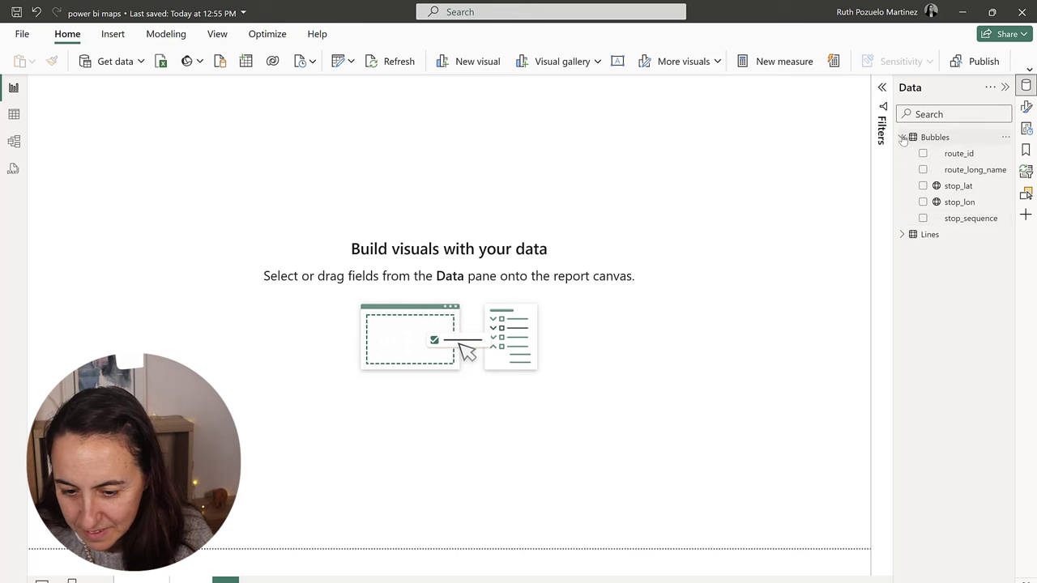
Add Lines route_id to a new visual and import the Icon Map custom visual
left_click(902, 137)
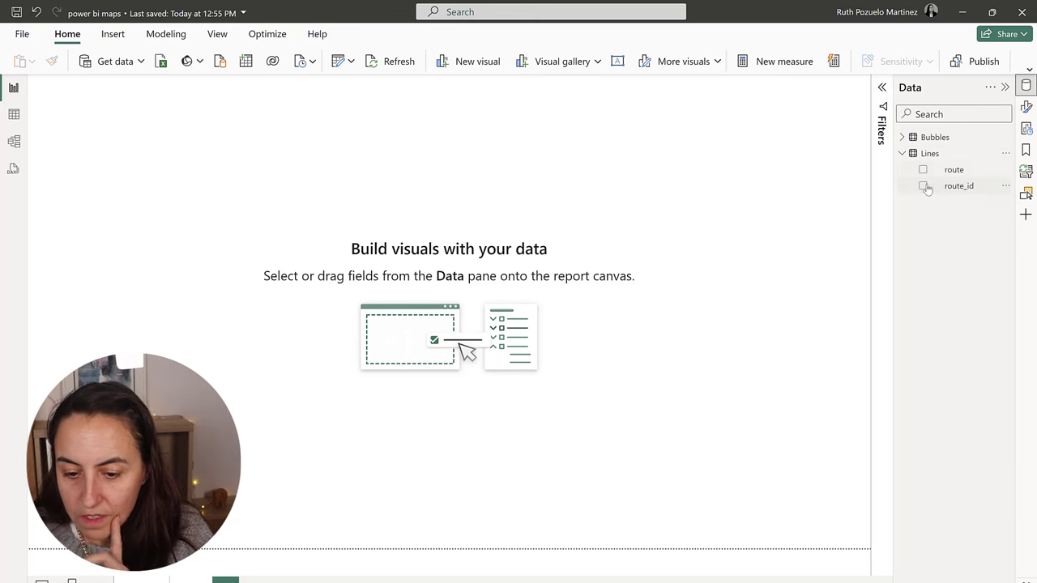
left_click(923, 185)
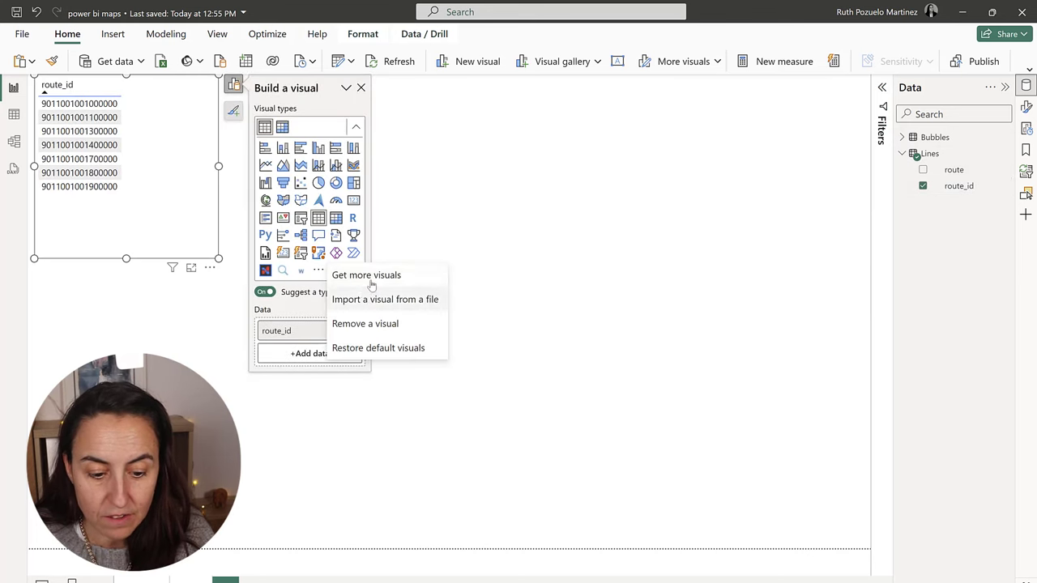
left_click(367, 275)
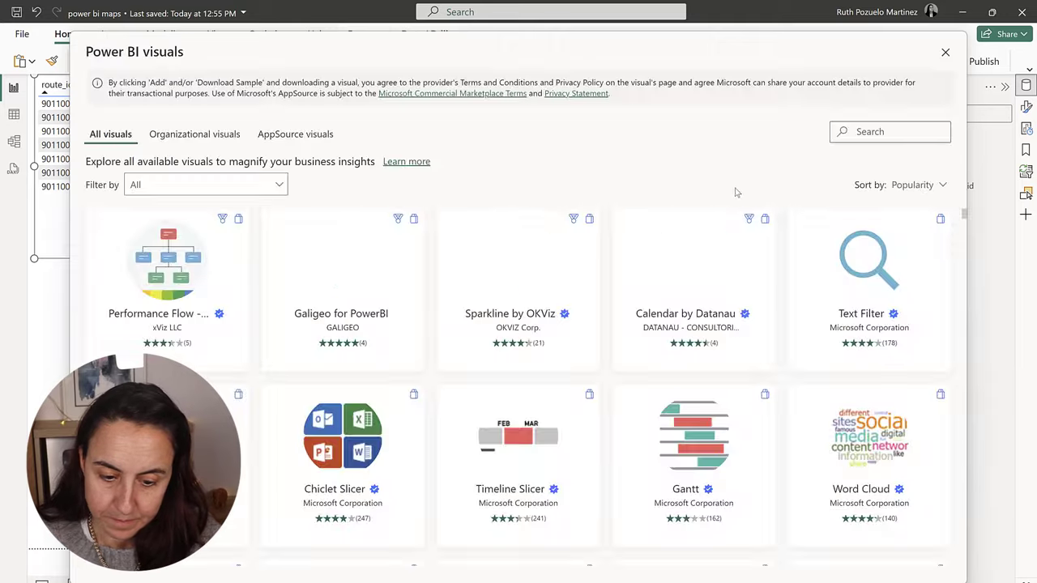
type("id")
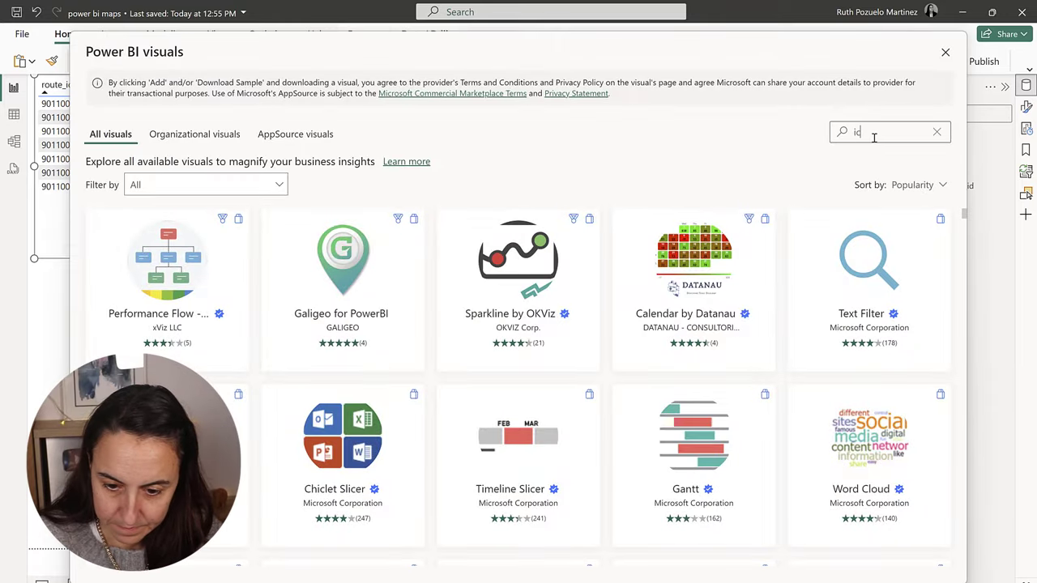
left_click(945, 52)
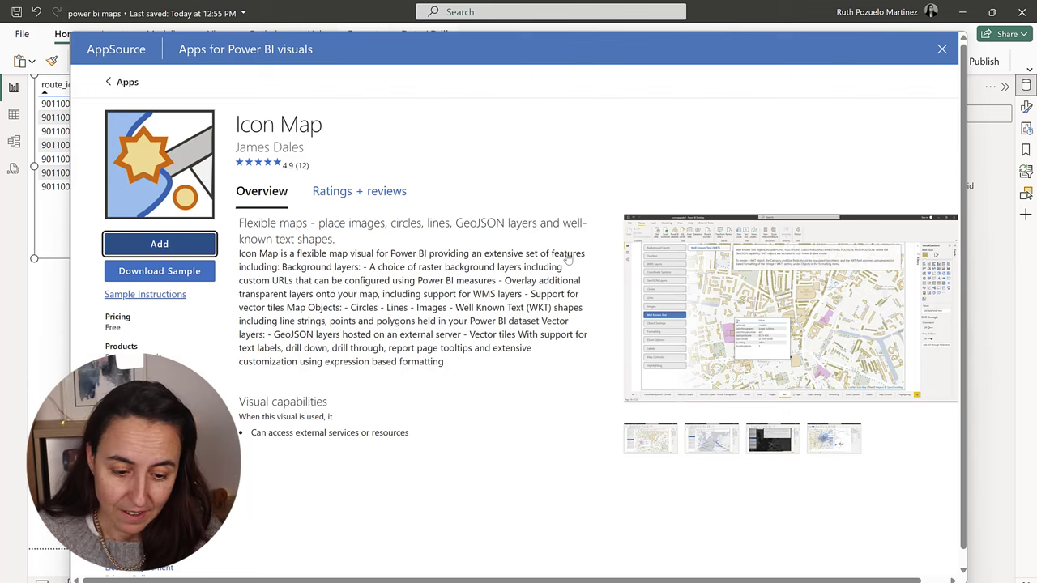
left_click(943, 49)
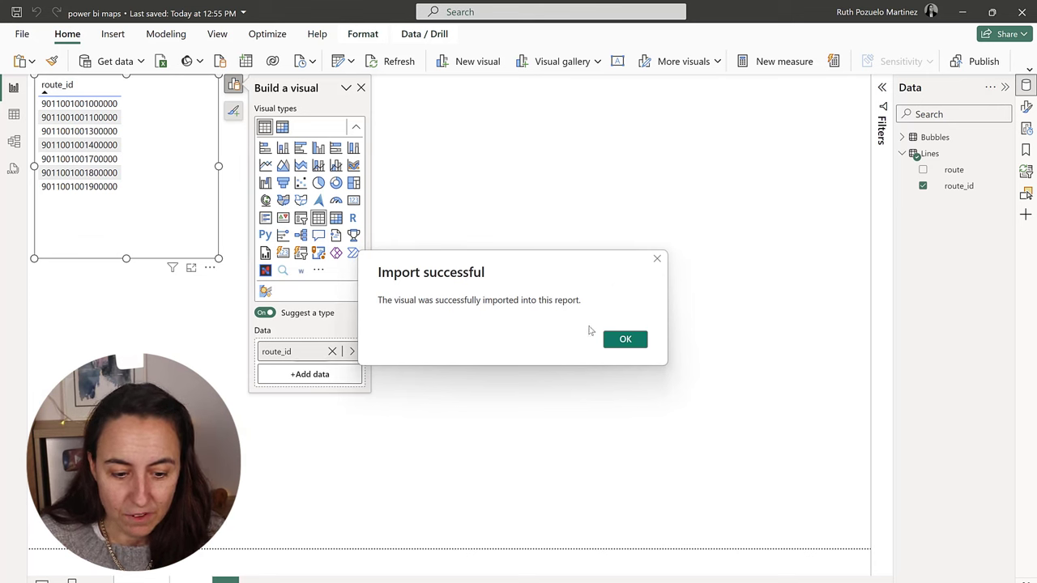
left_click(625, 339)
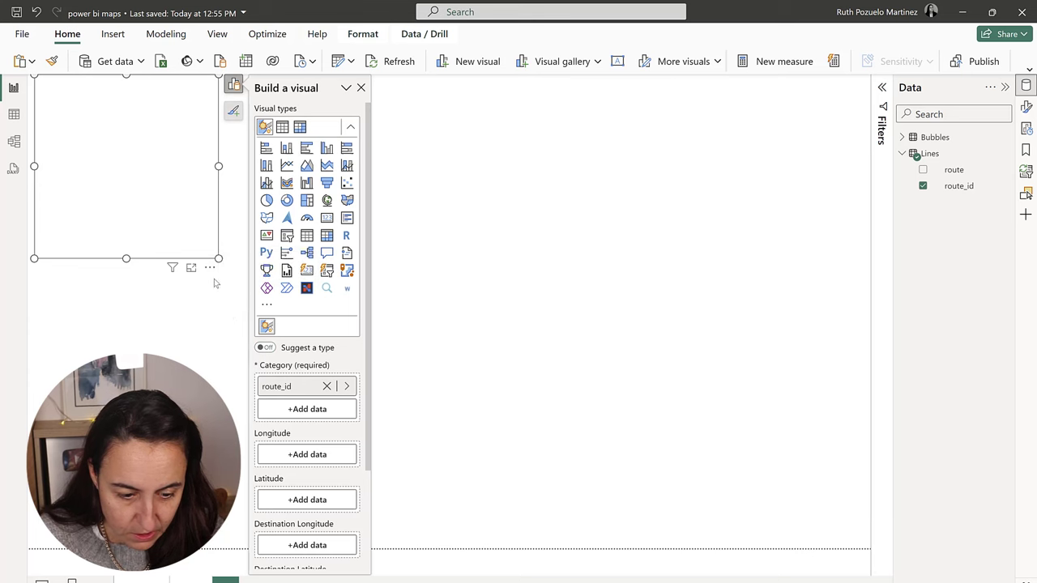
Switch the route_id visual to Icon Map and fill its required Size field
left_click(361, 88)
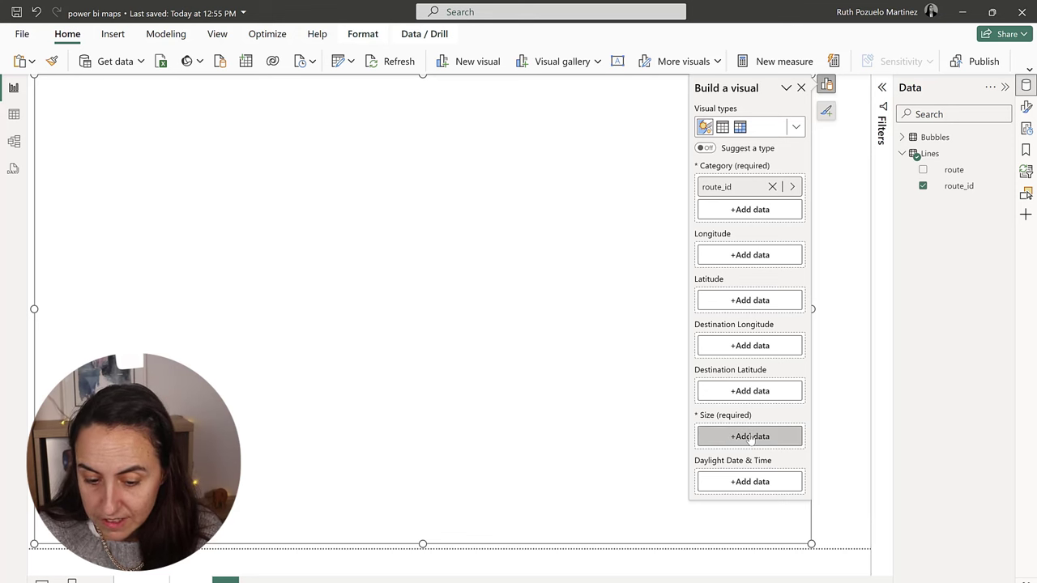
left_click(750, 436)
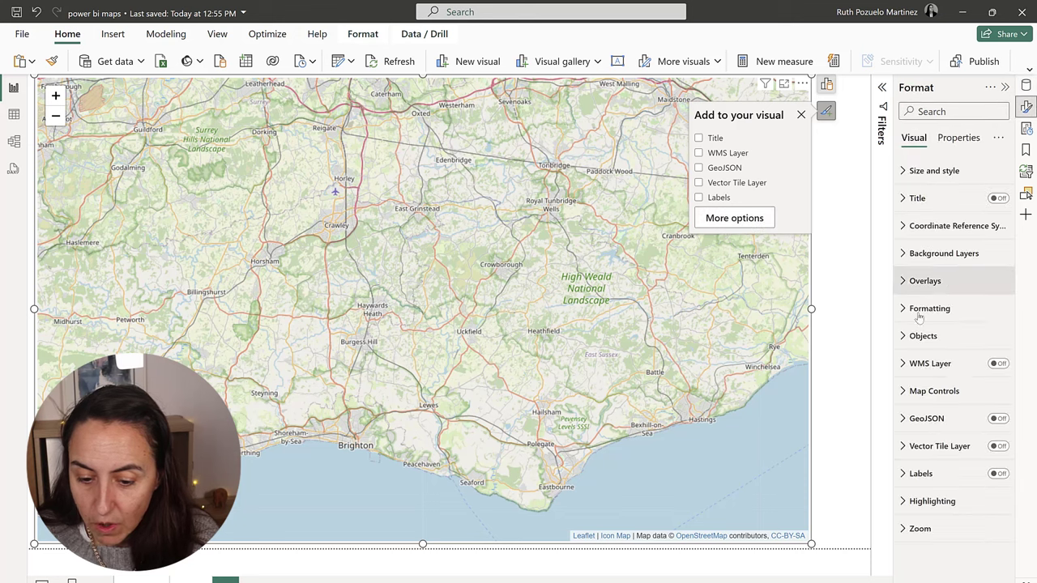
Base the Icon Map's Image / WKT setting on the Lines route field
left_click(924, 336)
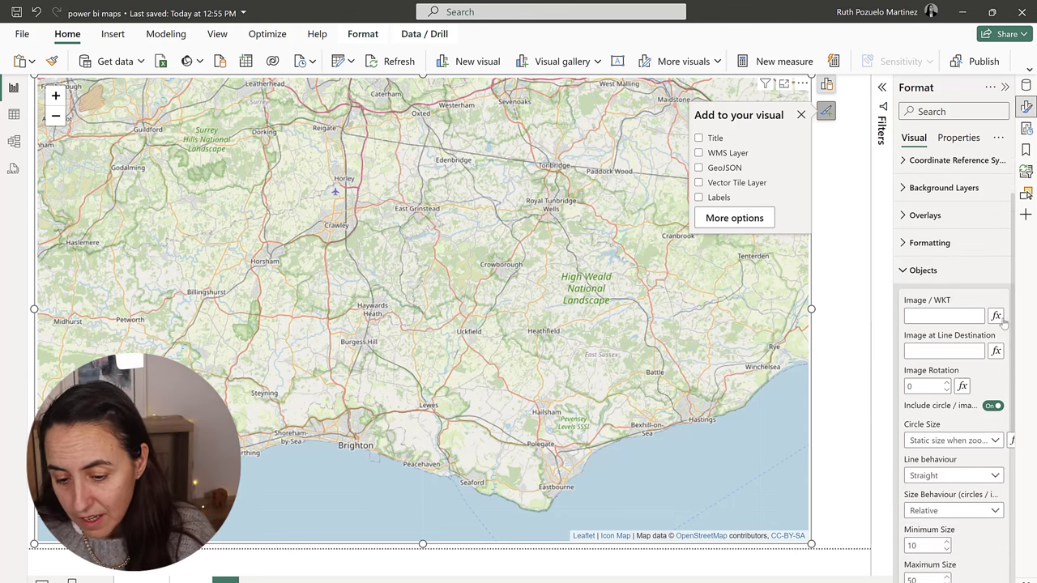
left_click(996, 316)
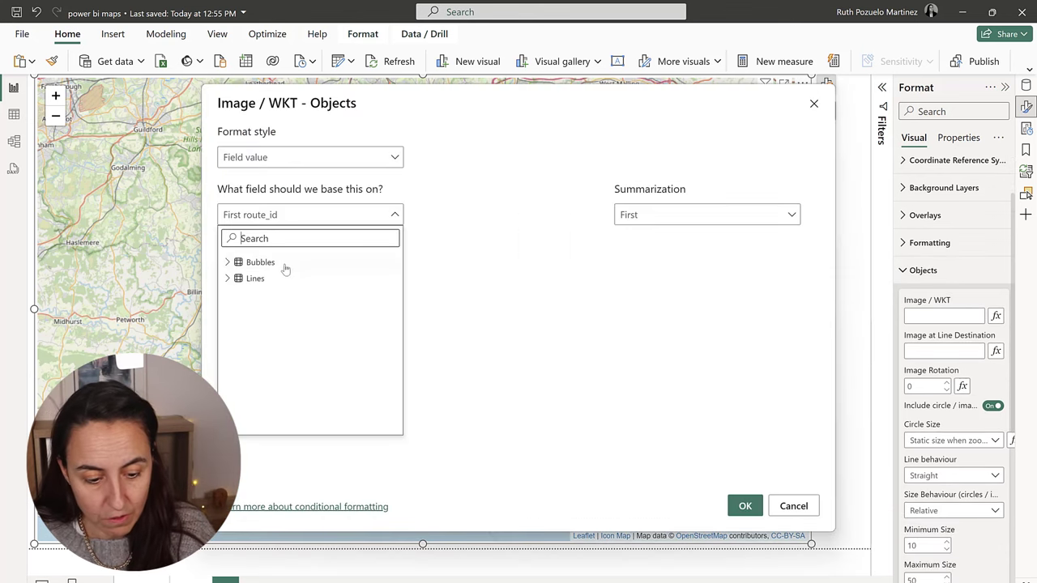
left_click(523, 388)
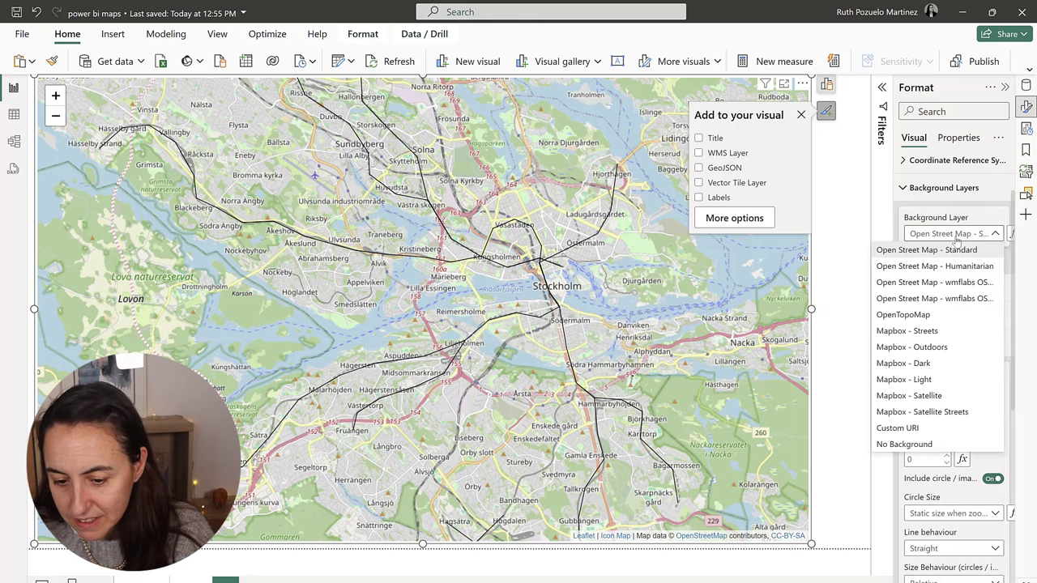
Set the Icon Map background layer to Mapbox - Dark after briefly trying Mapbox - Outdoors
left_click(952, 234)
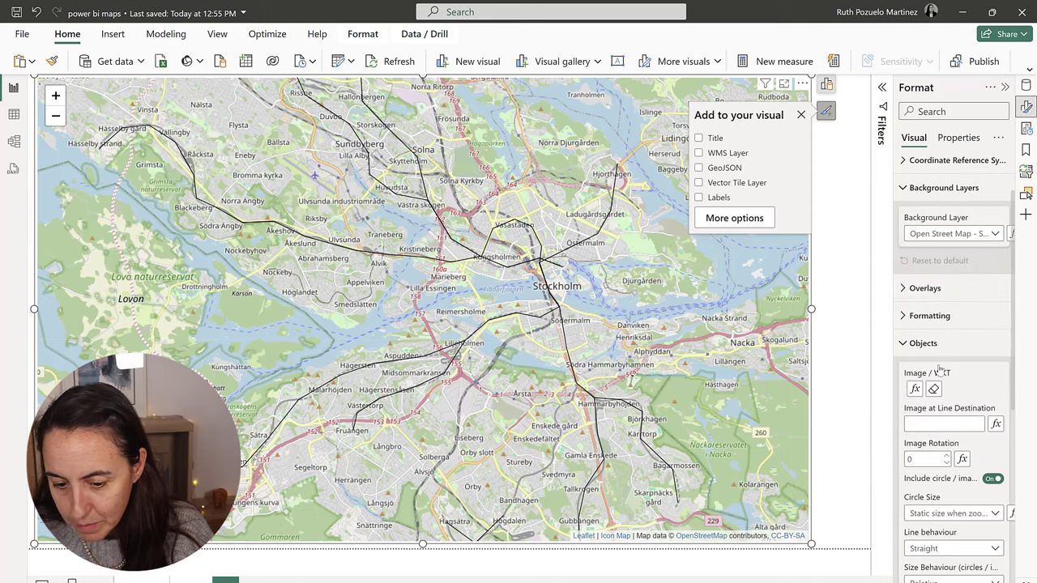
left_click(952, 234)
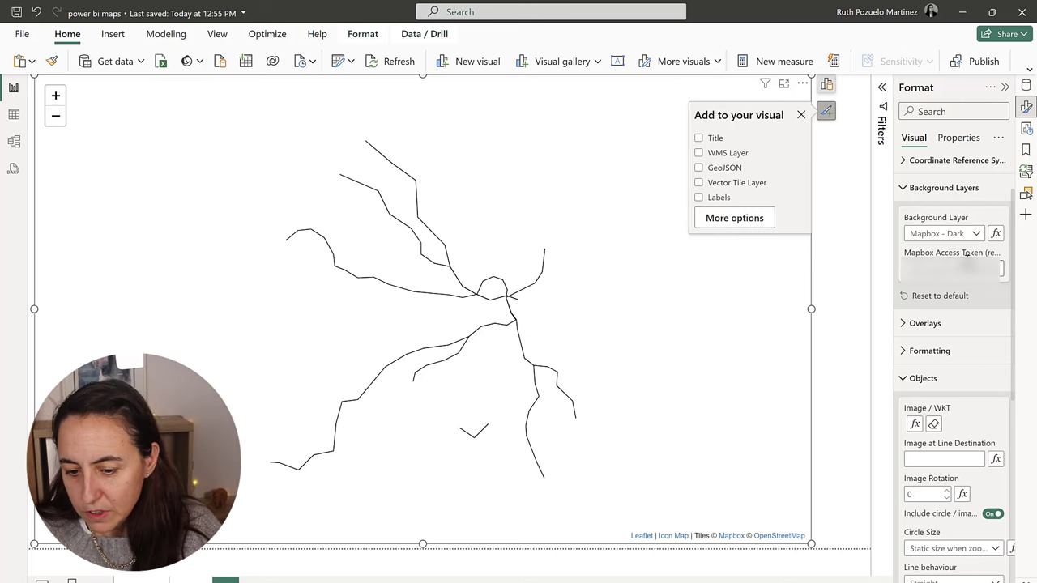
left_click(944, 234)
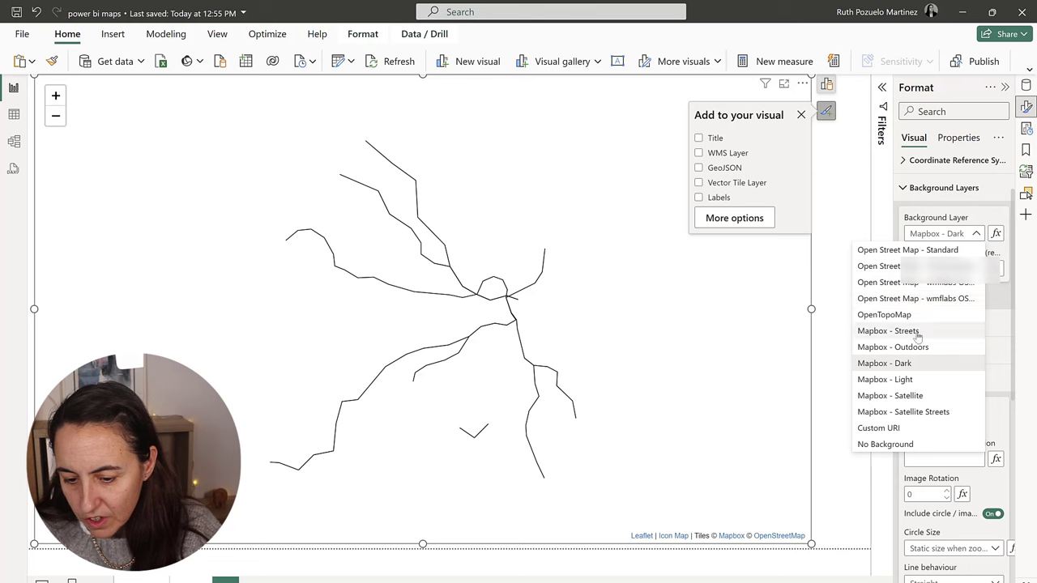
left_click(893, 346)
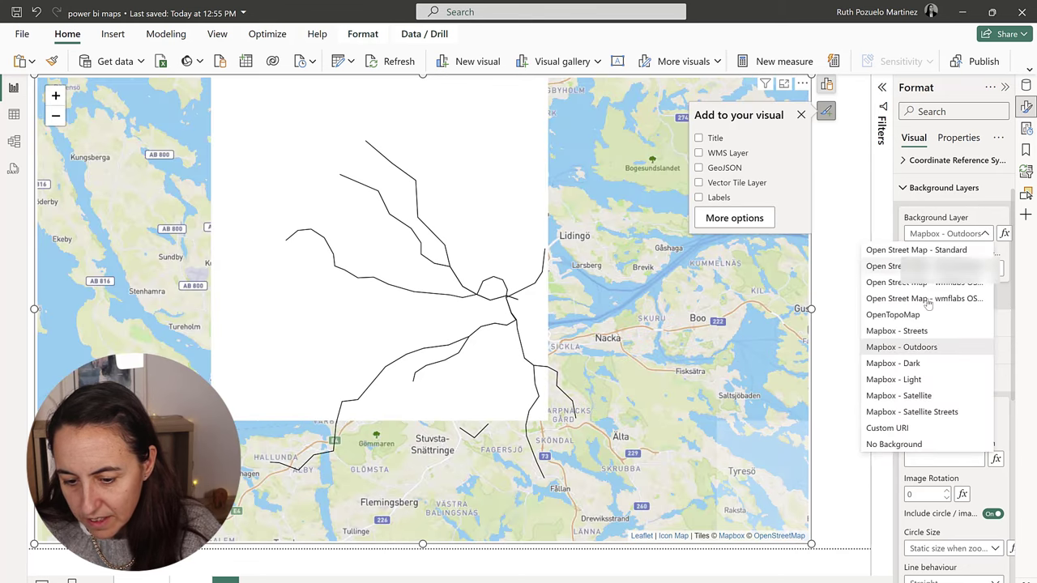
left_click(893, 363)
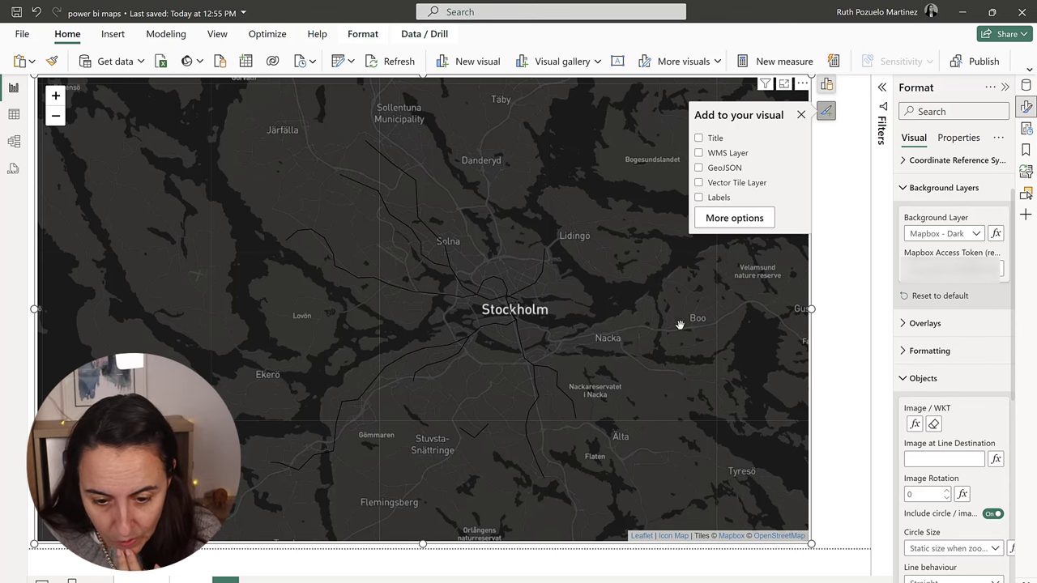
mouse_move(930, 351)
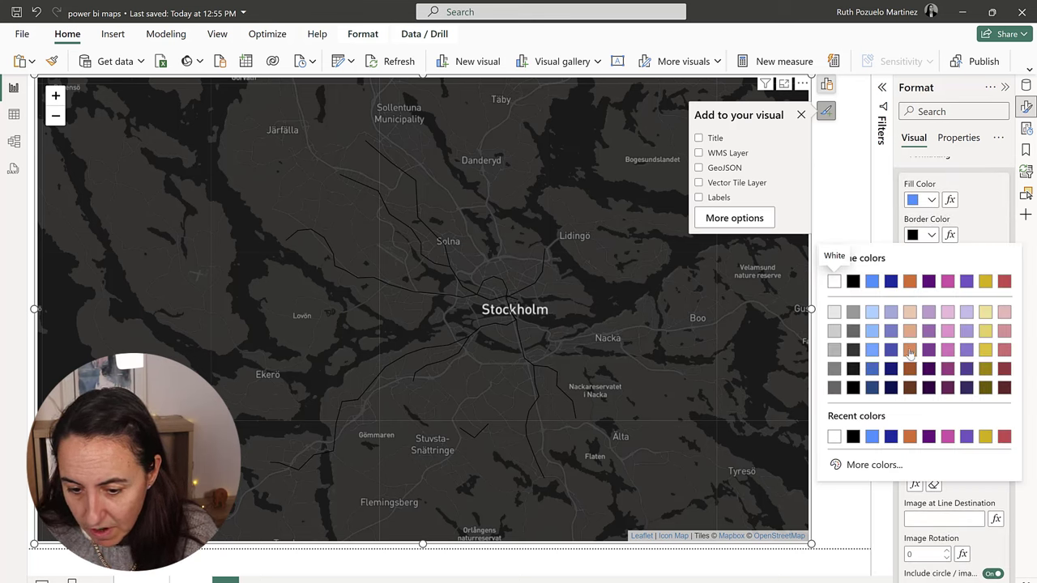
Set the route line border color to orange and border width to 2 px
left_click(910, 368)
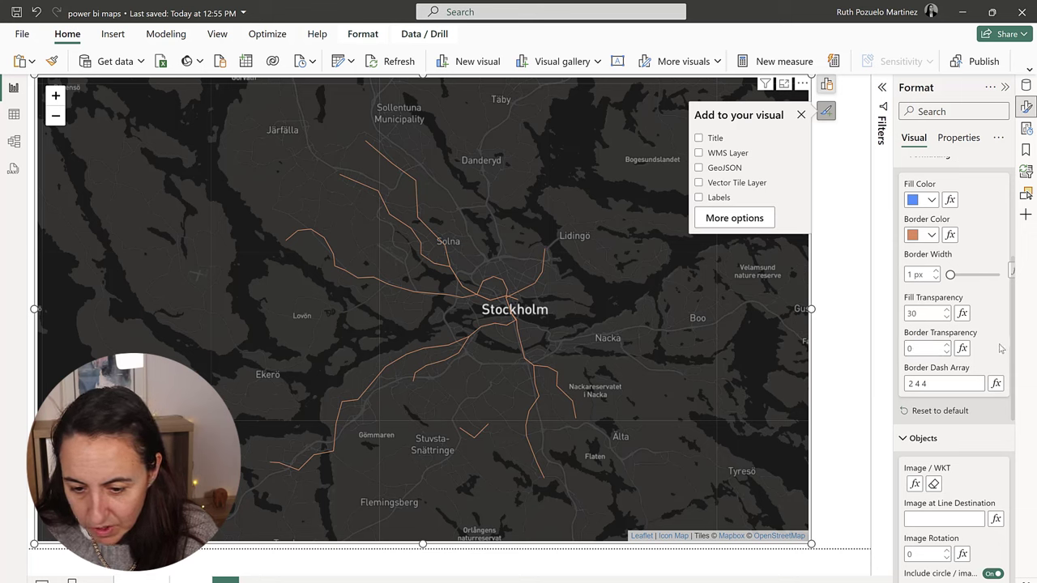
left_click(944, 270)
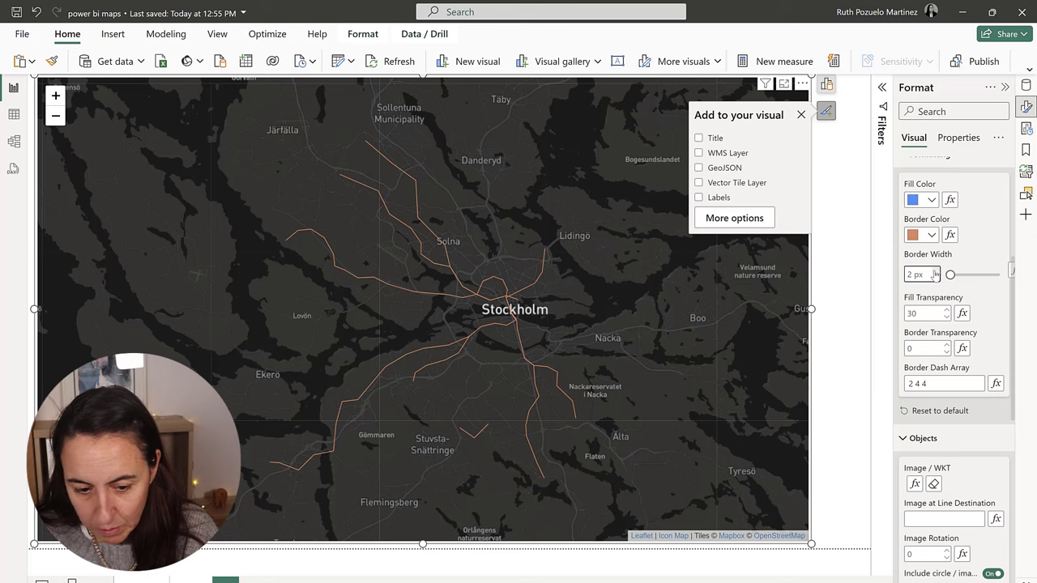